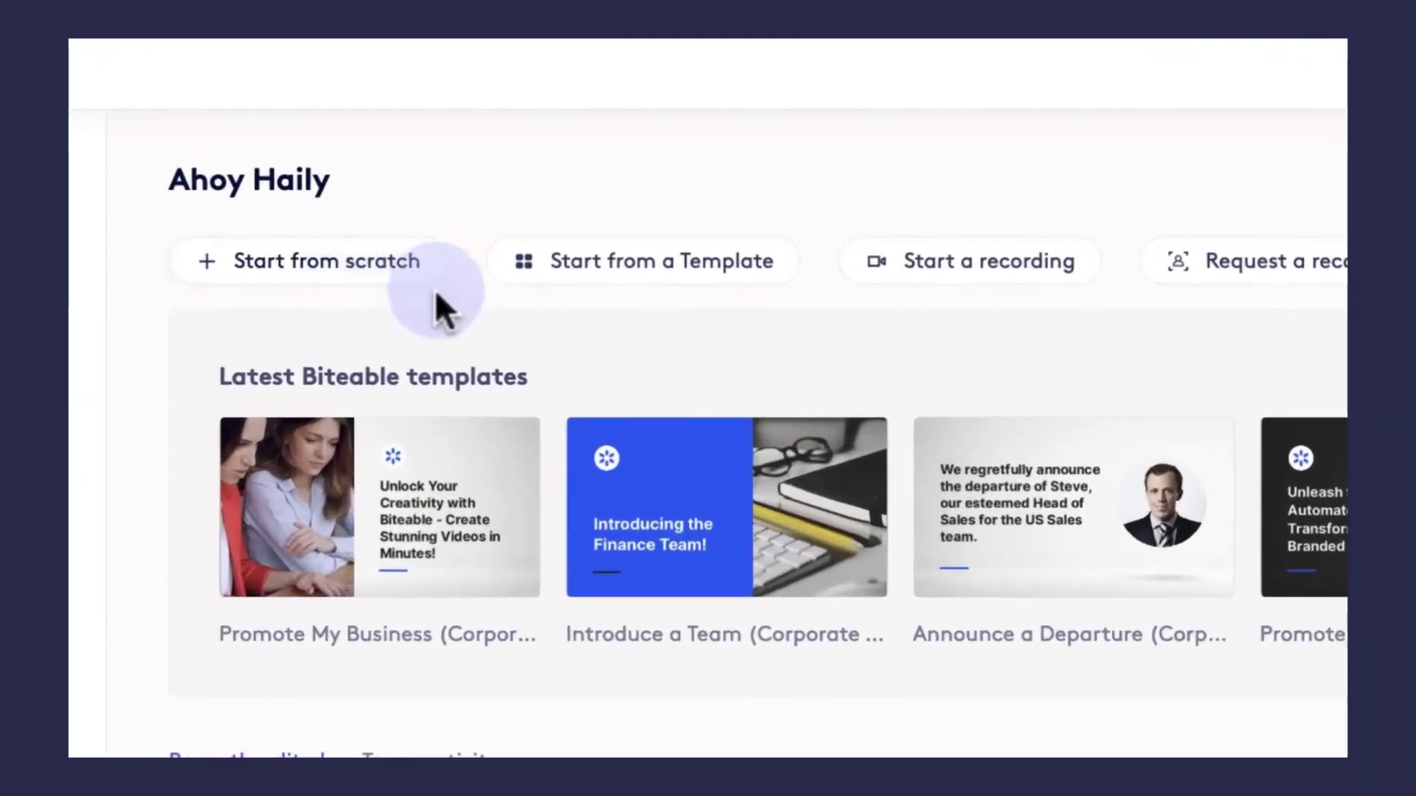
mouse_move(614, 289)
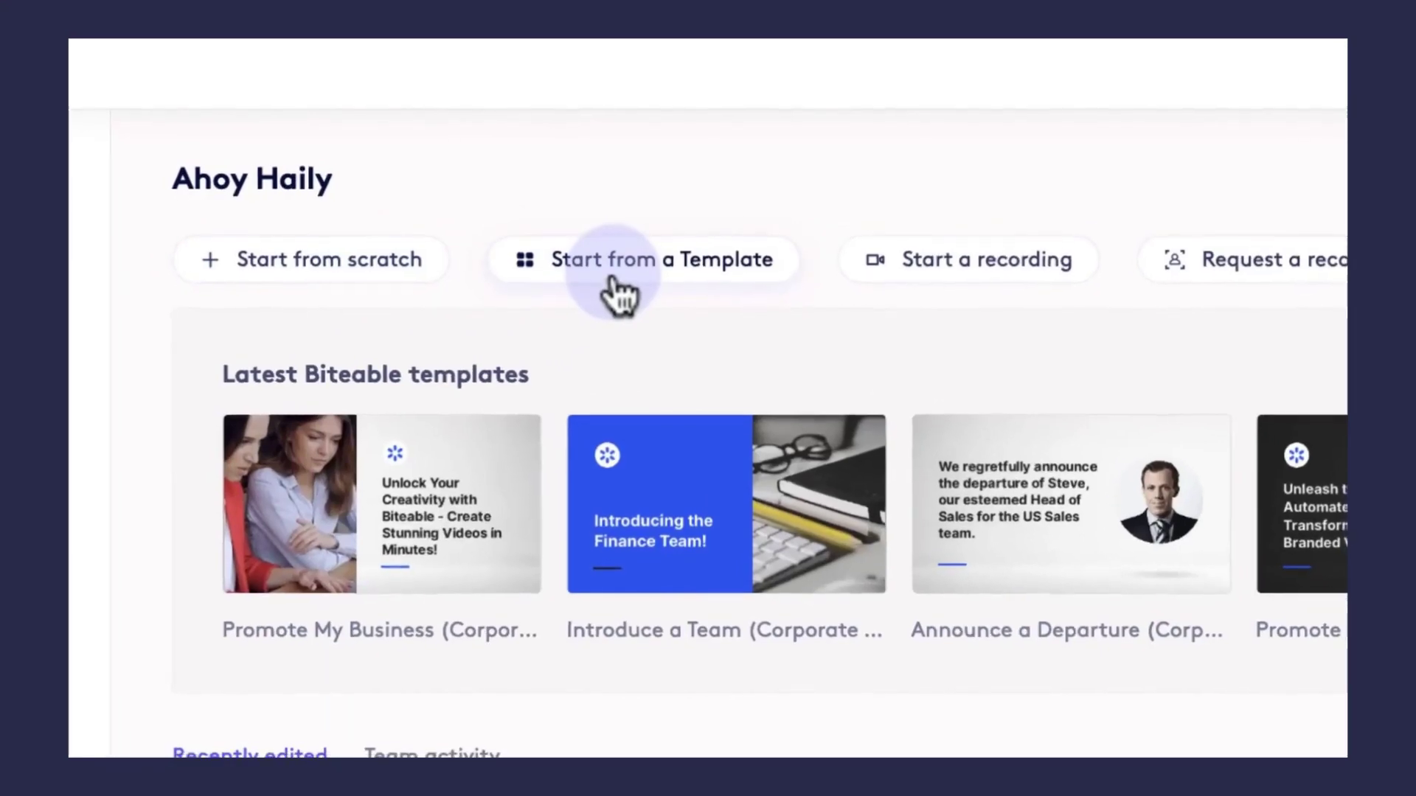
Choose 'Start from scratch' on the home page to open the new-video dialog.
click(310, 259)
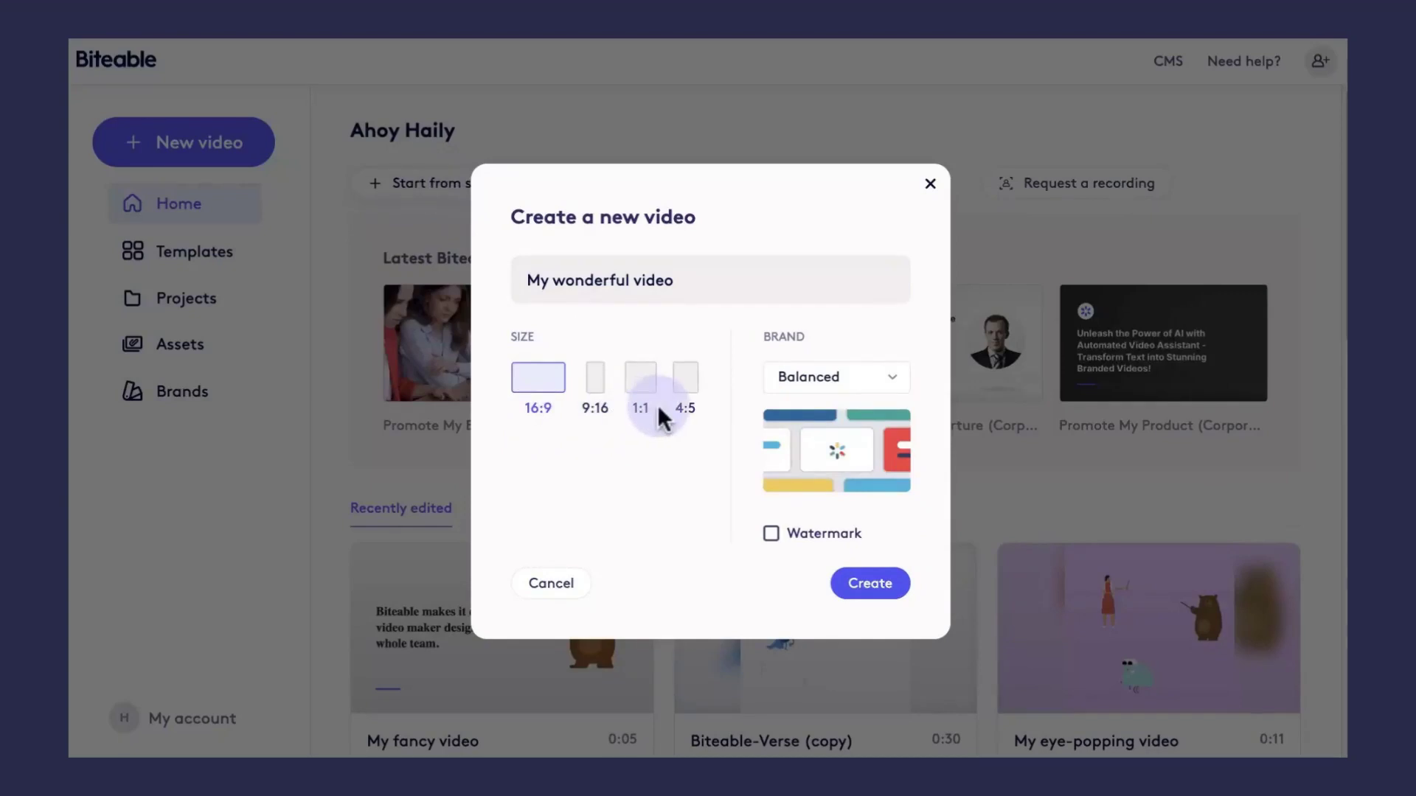
Pick the Biteable Lighthouse brand, keep 16:9, and create 'My wonderful video'.
click(834, 377)
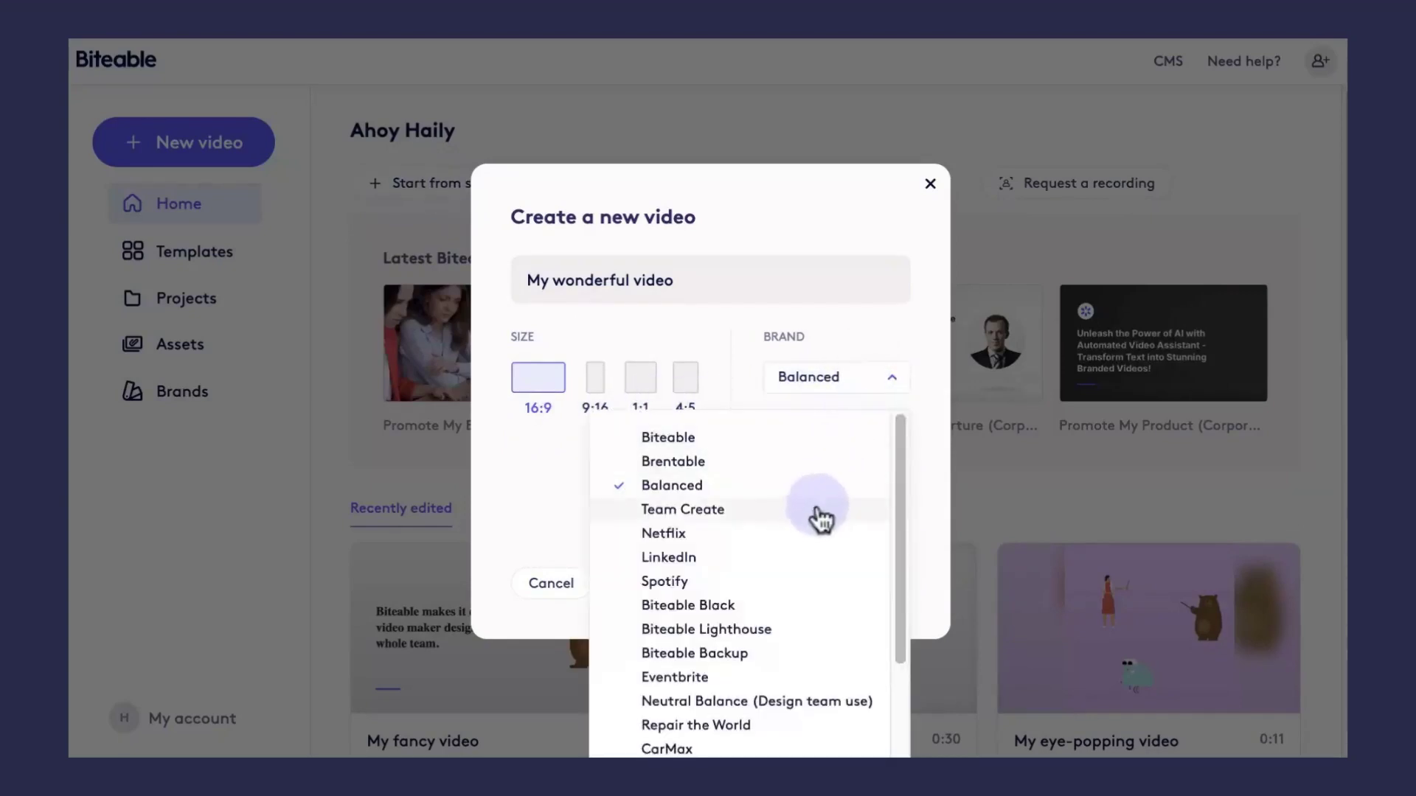
mouse_move(793, 629)
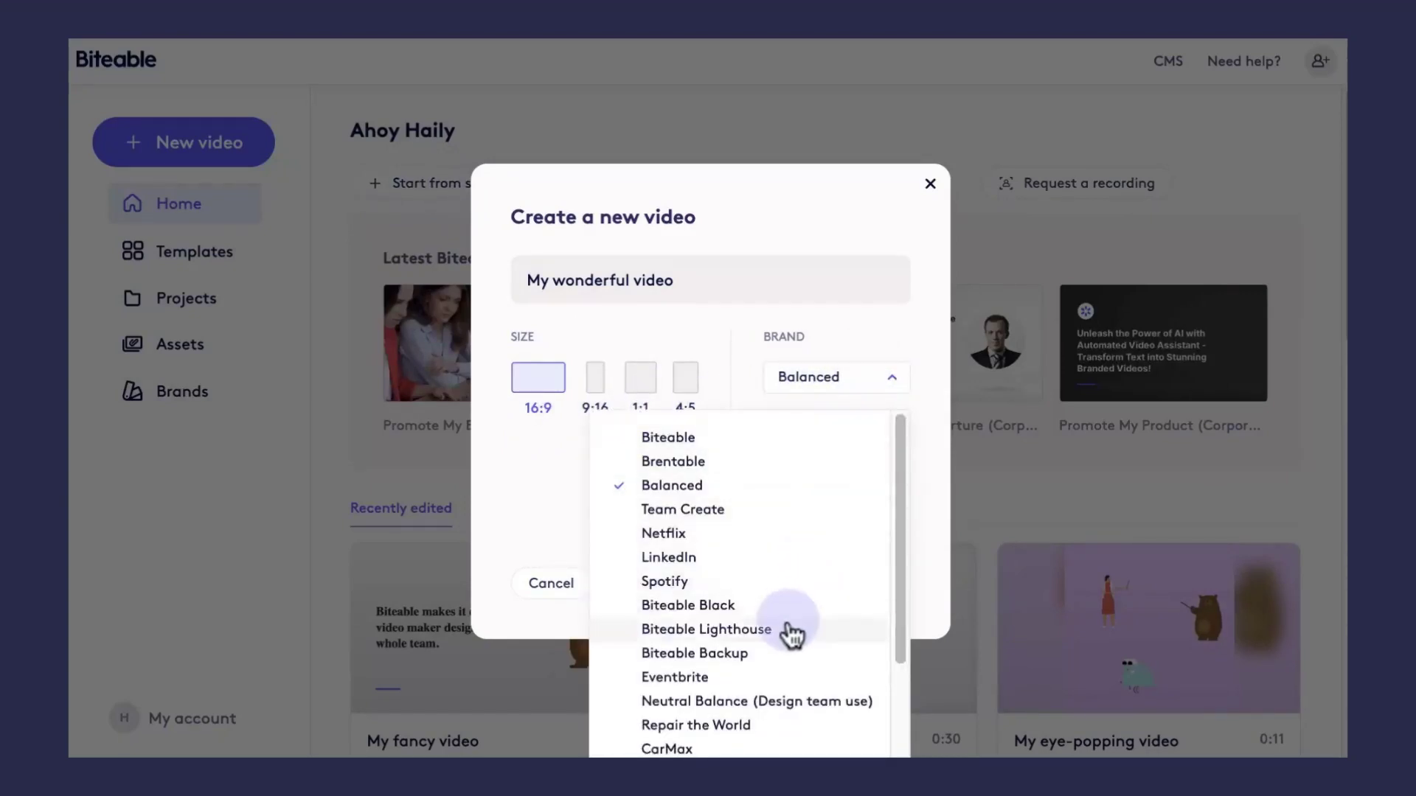
click(707, 629)
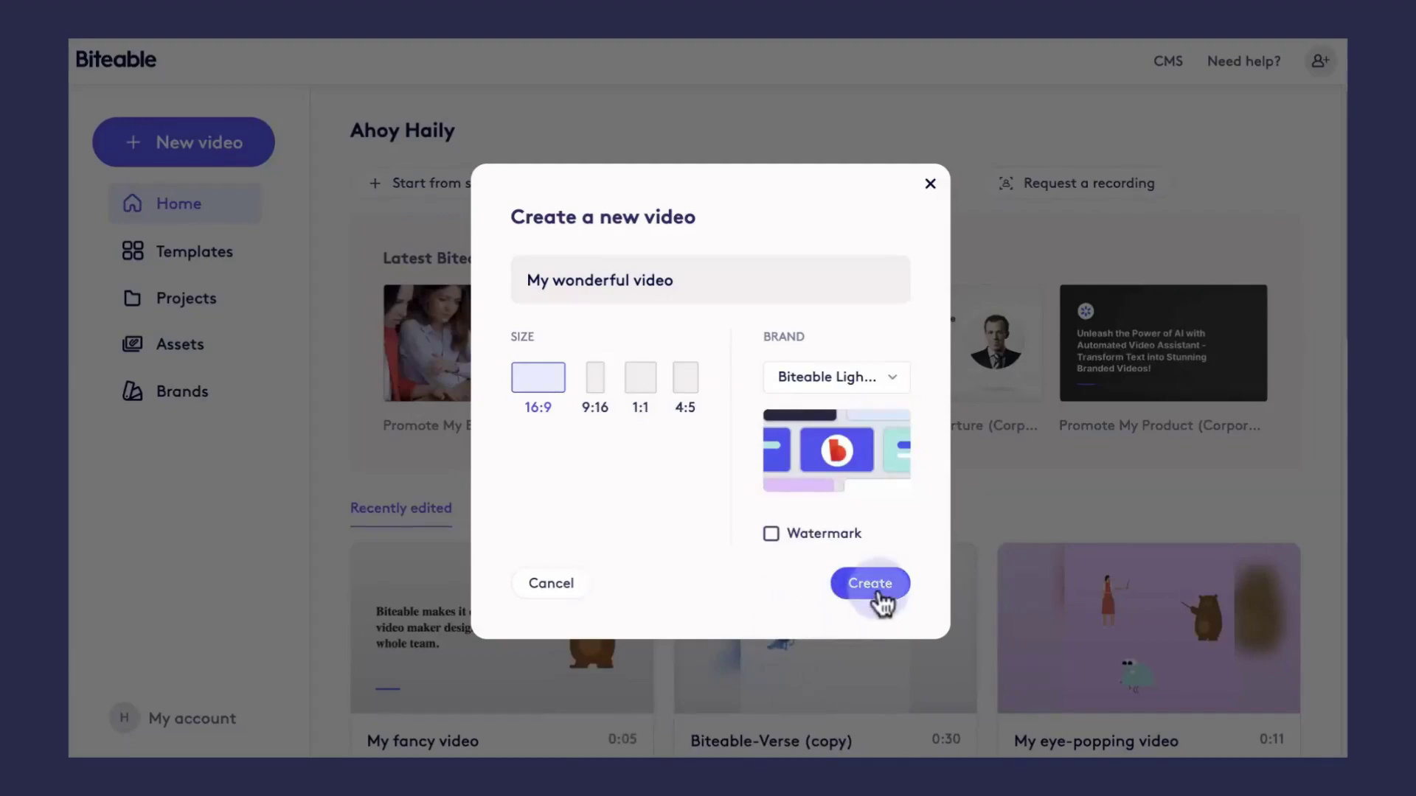
click(868, 582)
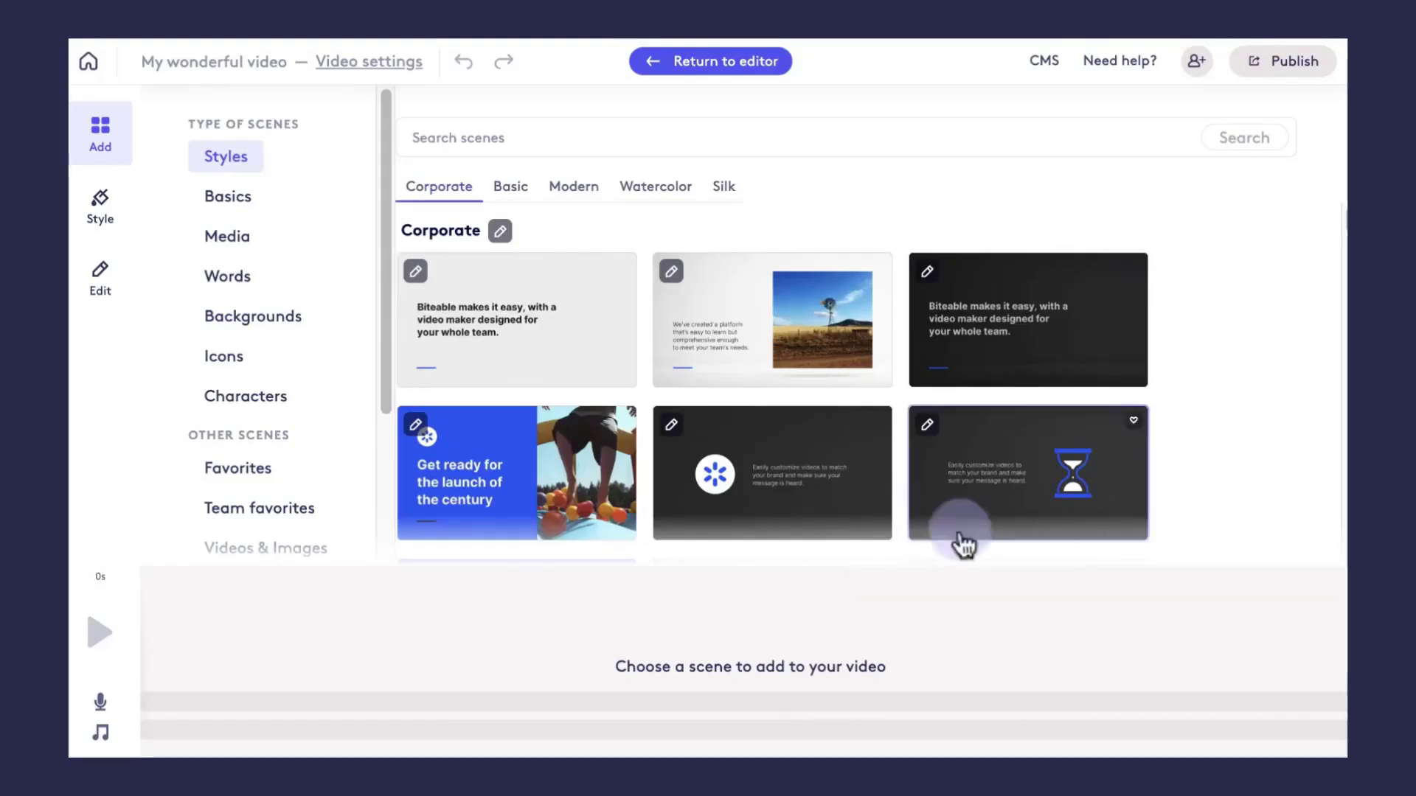
scroll(down, 3)
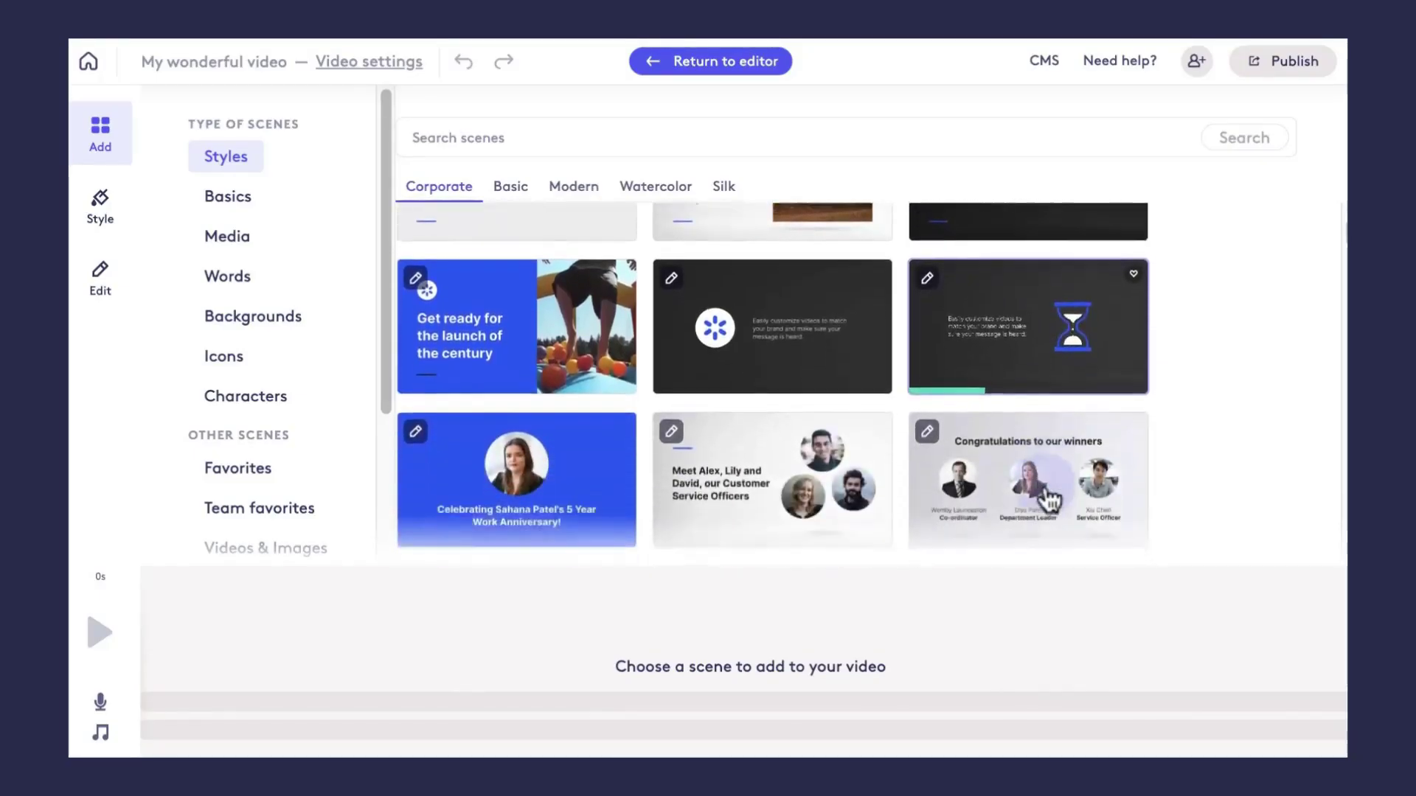
scroll(down, 3)
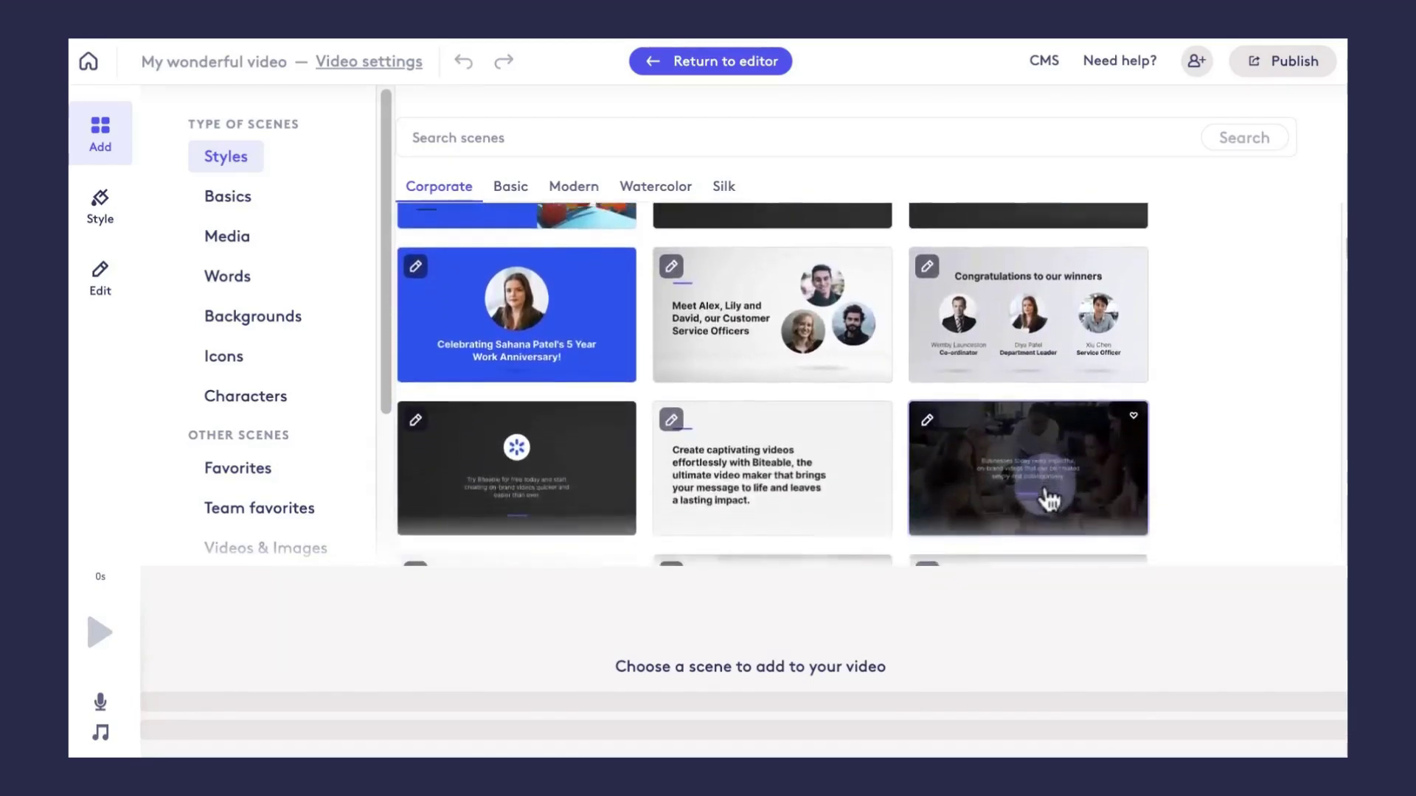
scroll(down, 3)
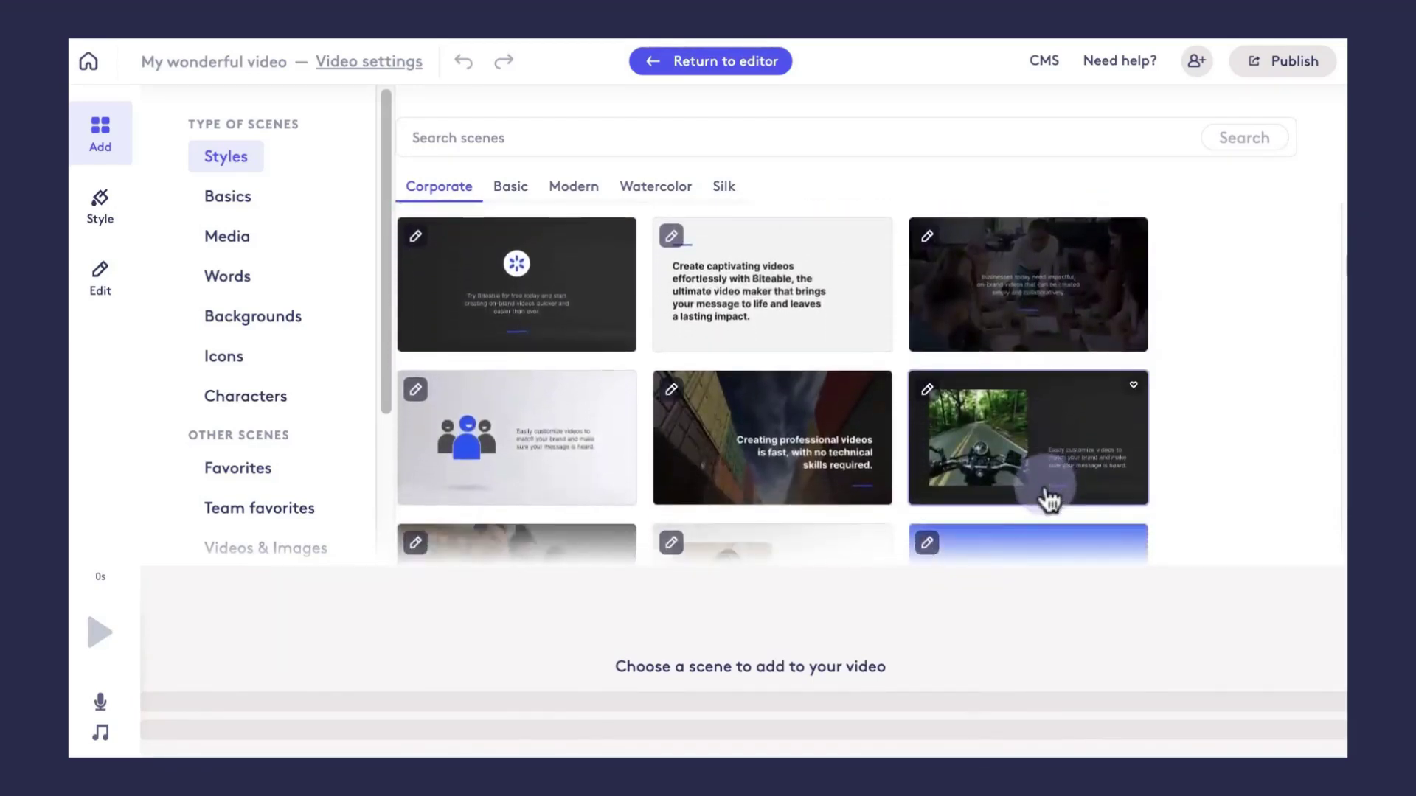
mouse_move(259, 384)
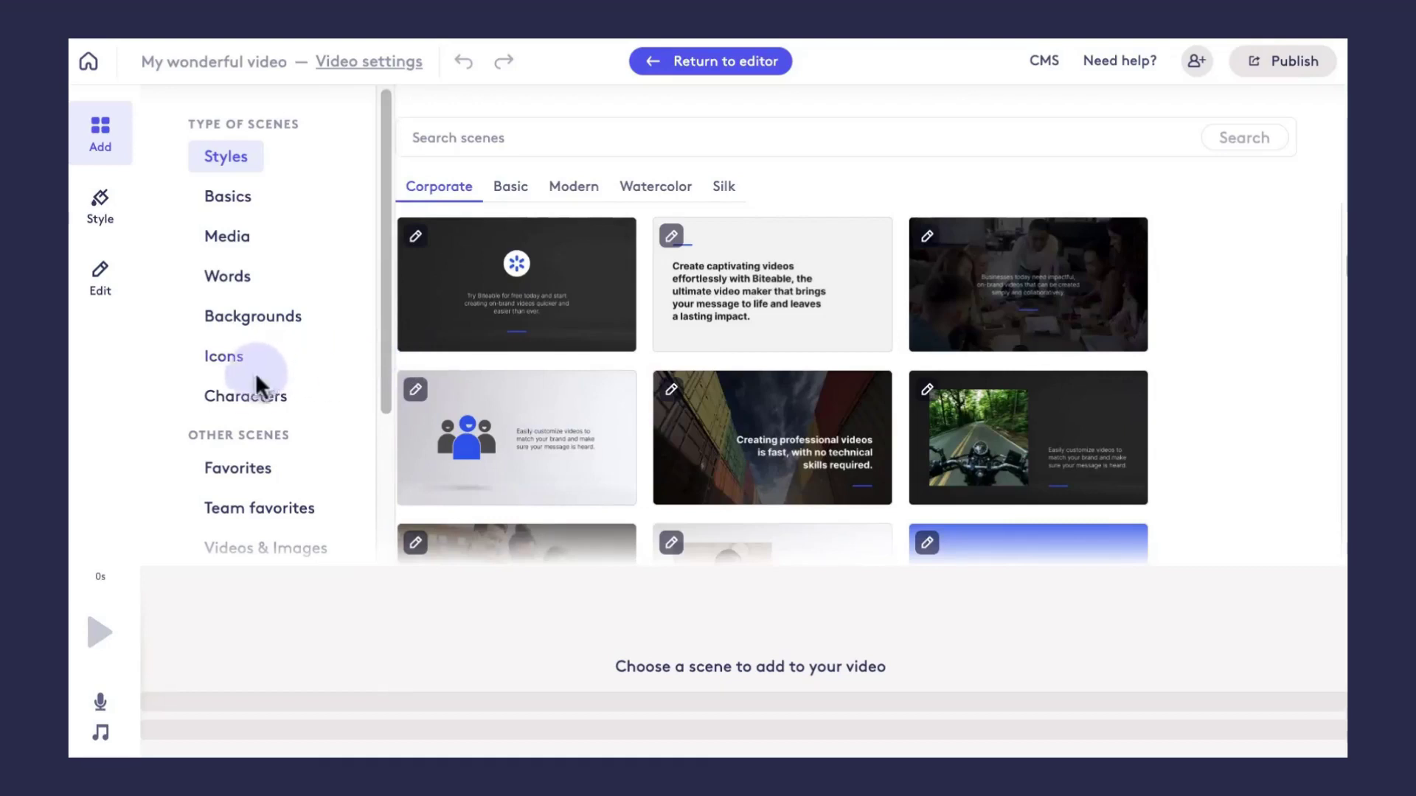
Add the Bear birthday-cake character scene, then go back to the home page.
click(245, 395)
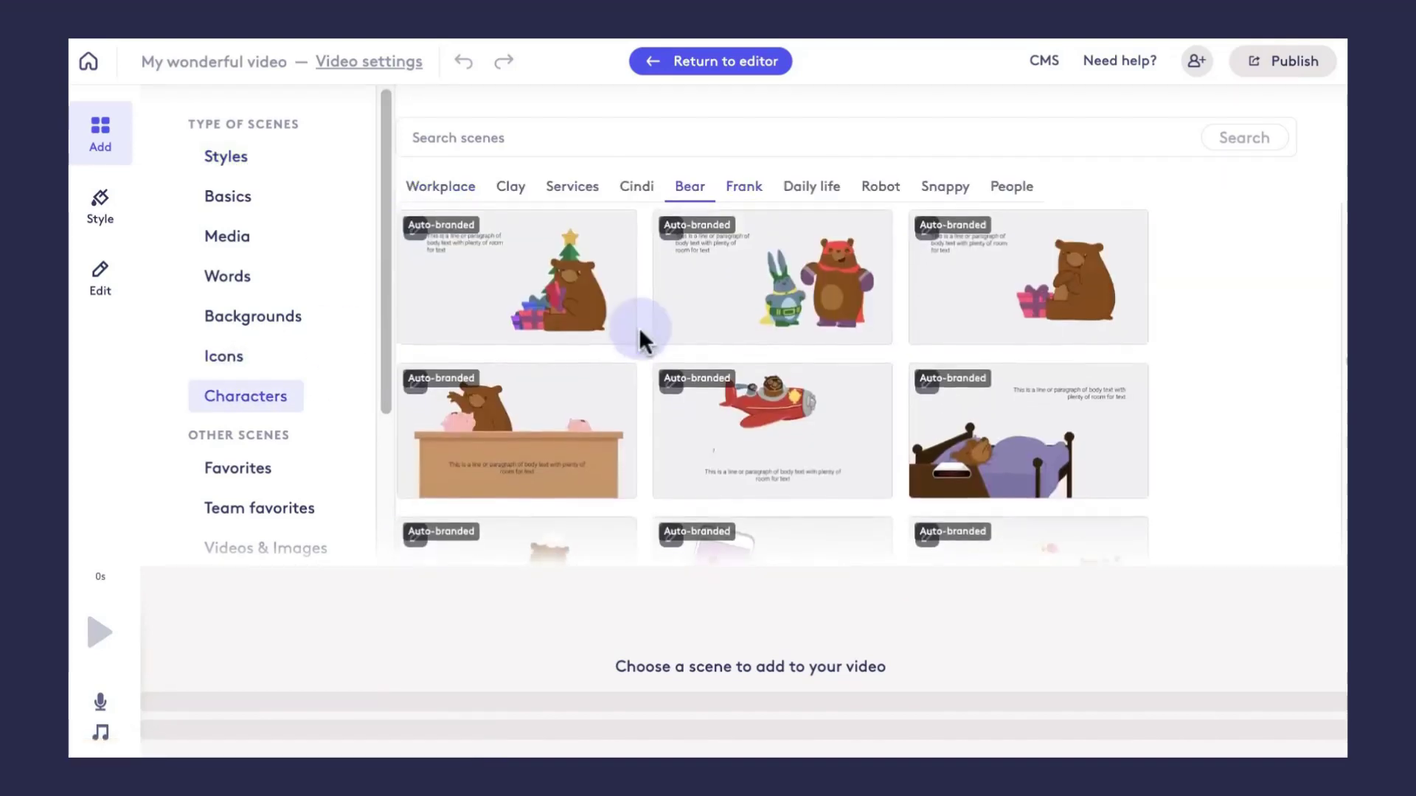
scroll(down, 3)
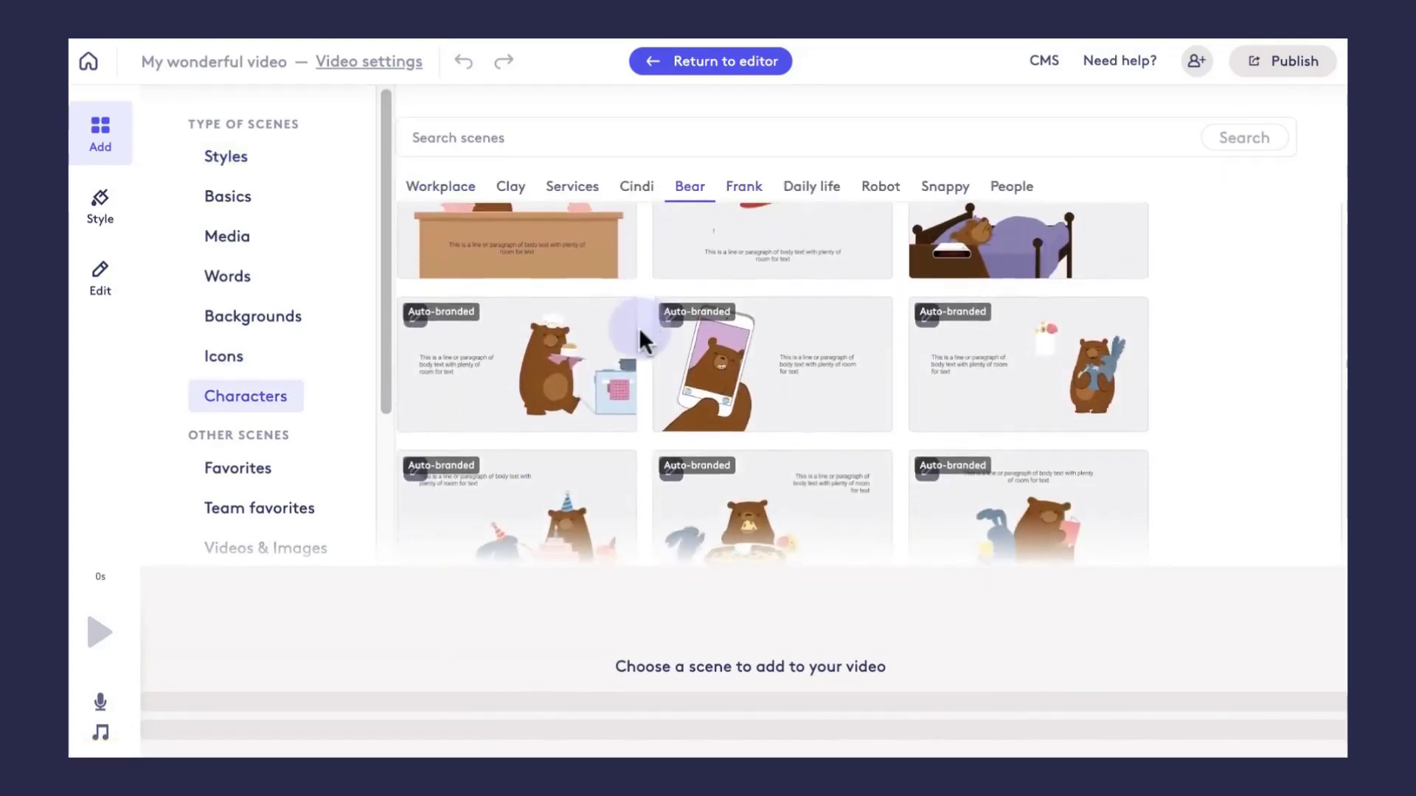
scroll(down, 3)
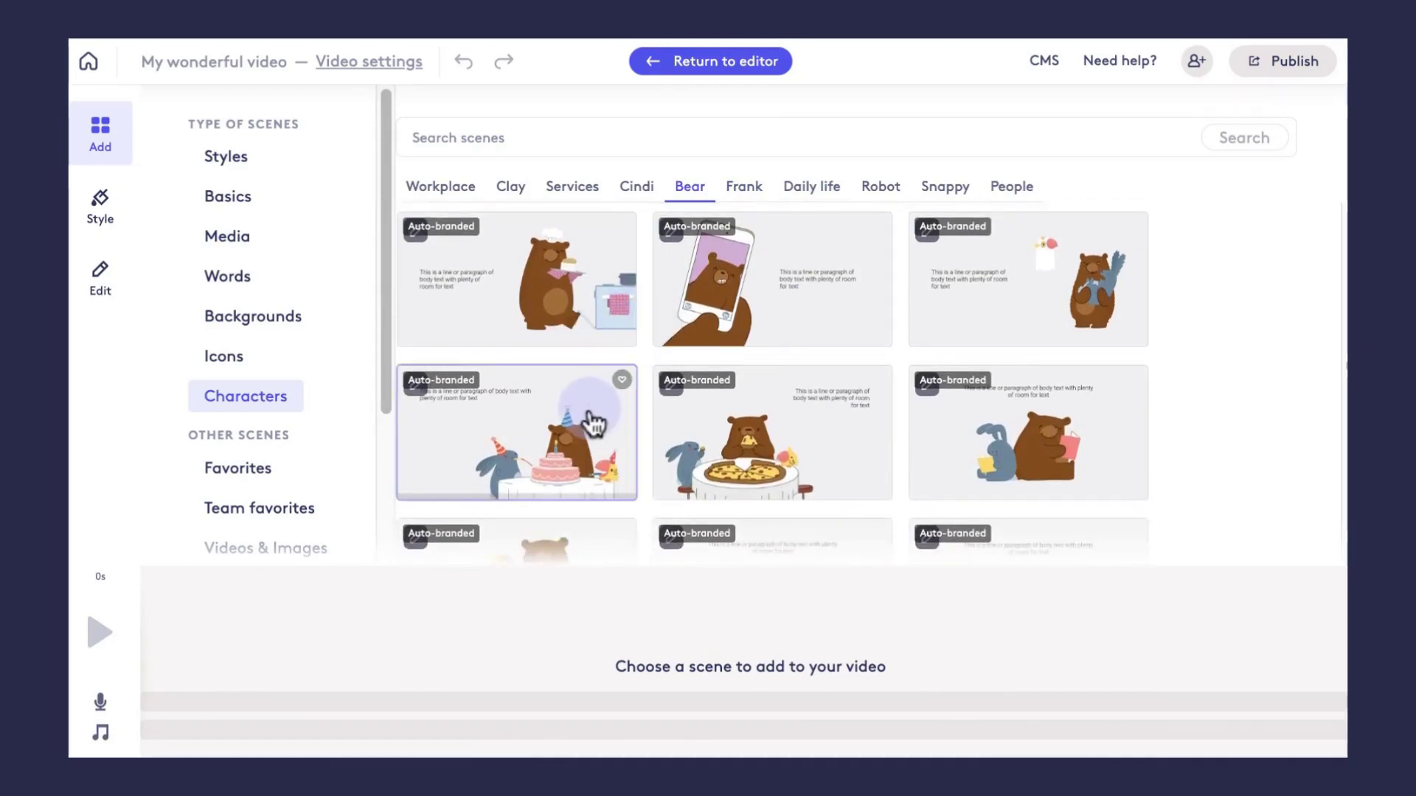
click(516, 431)
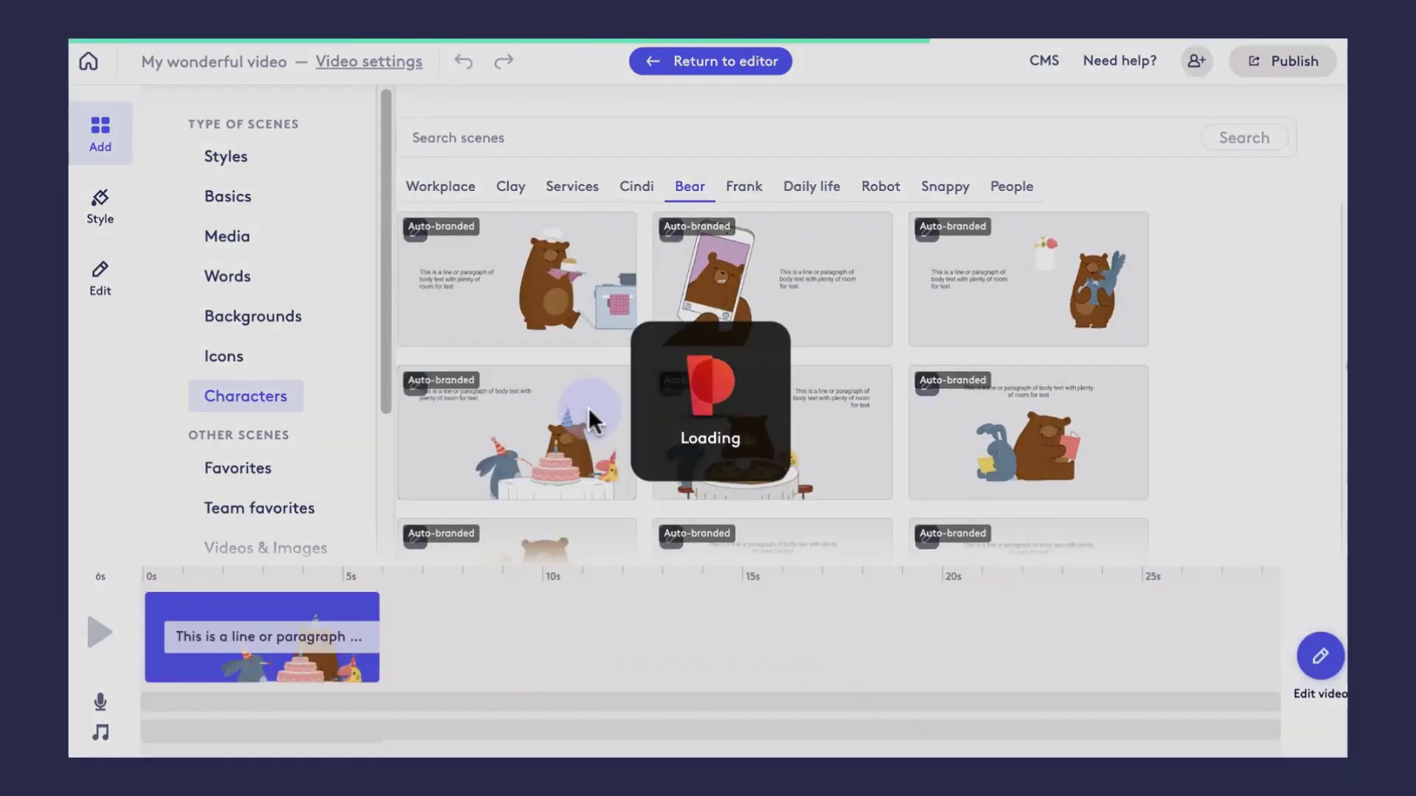
click(516, 432)
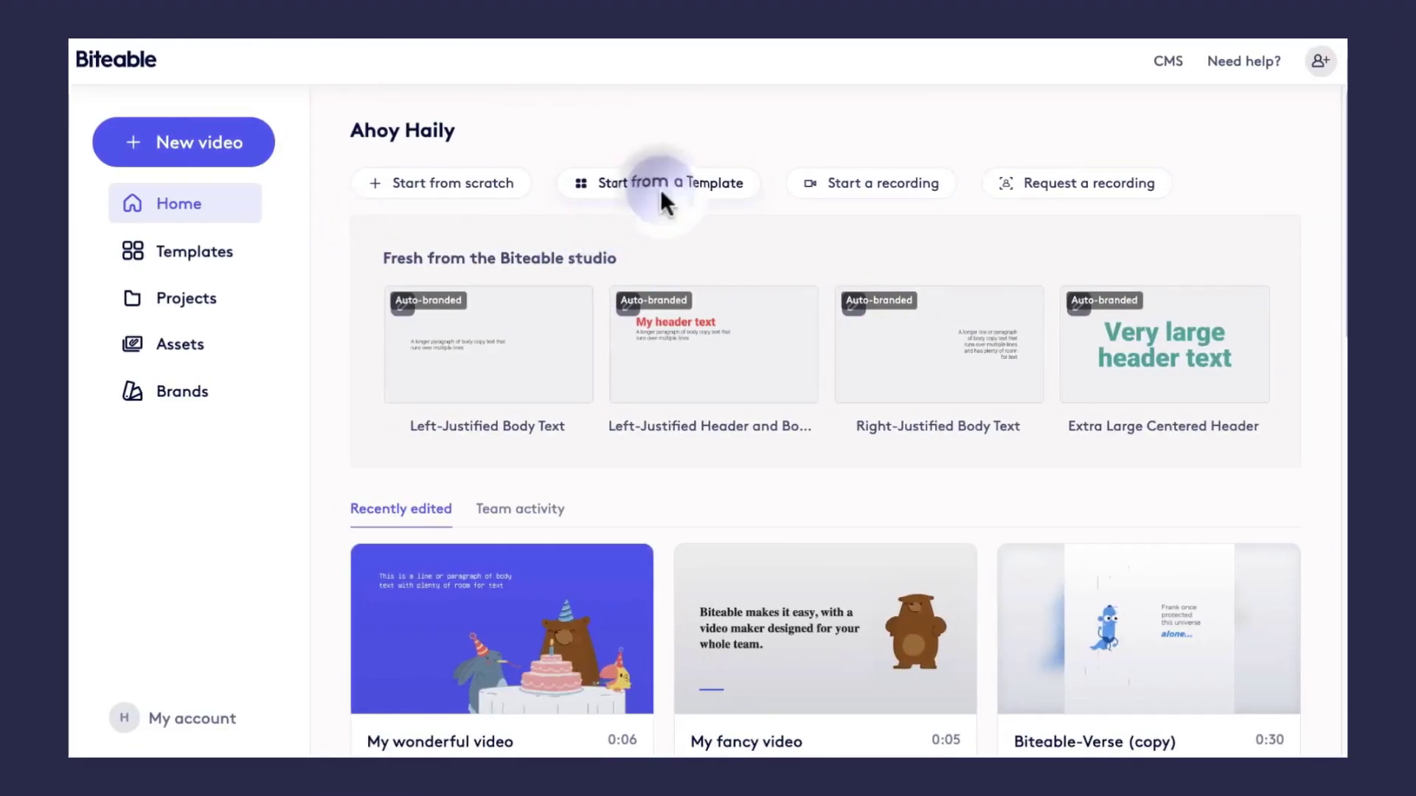
Browse the Templates page and search templates for 'birthday'.
click(658, 183)
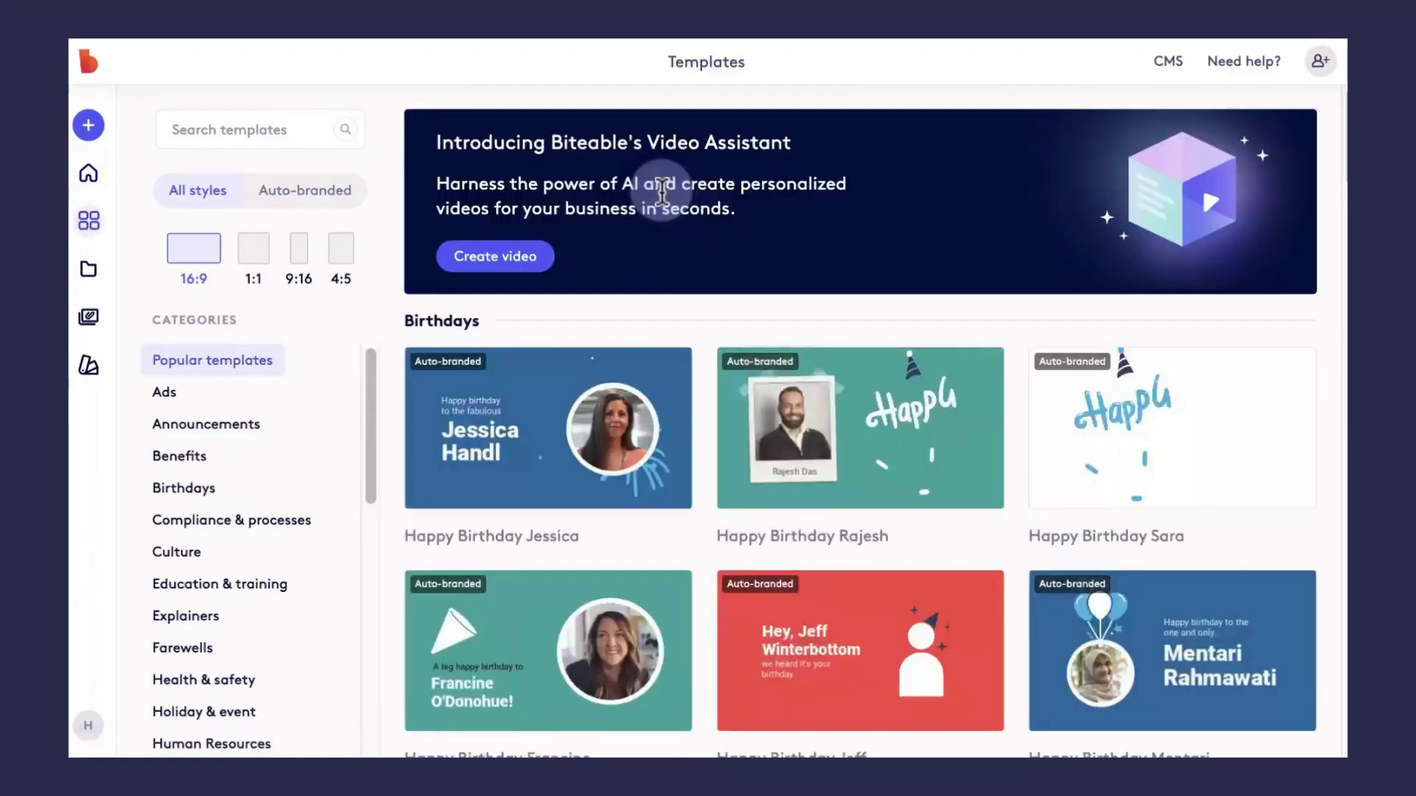
scroll(down, 3)
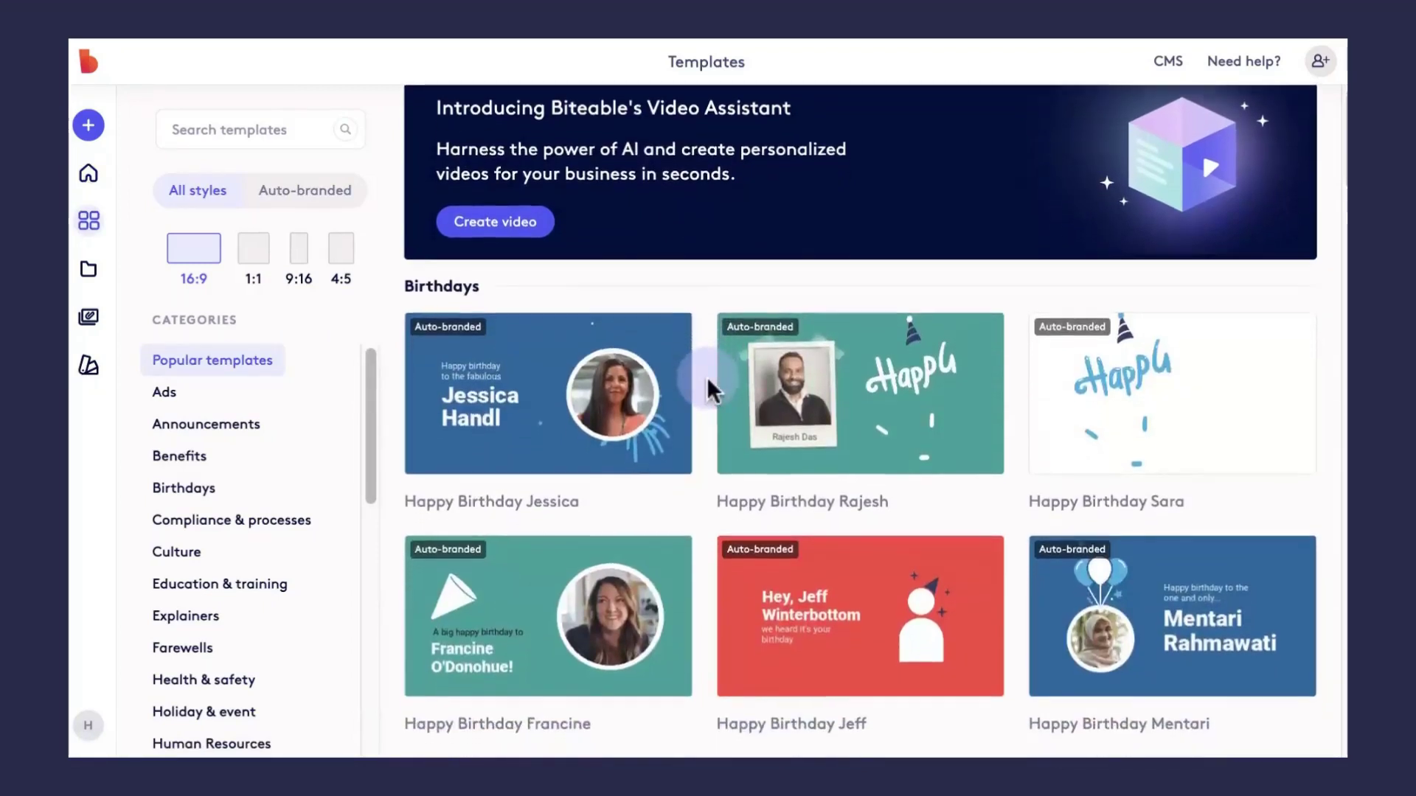
scroll(down, 3)
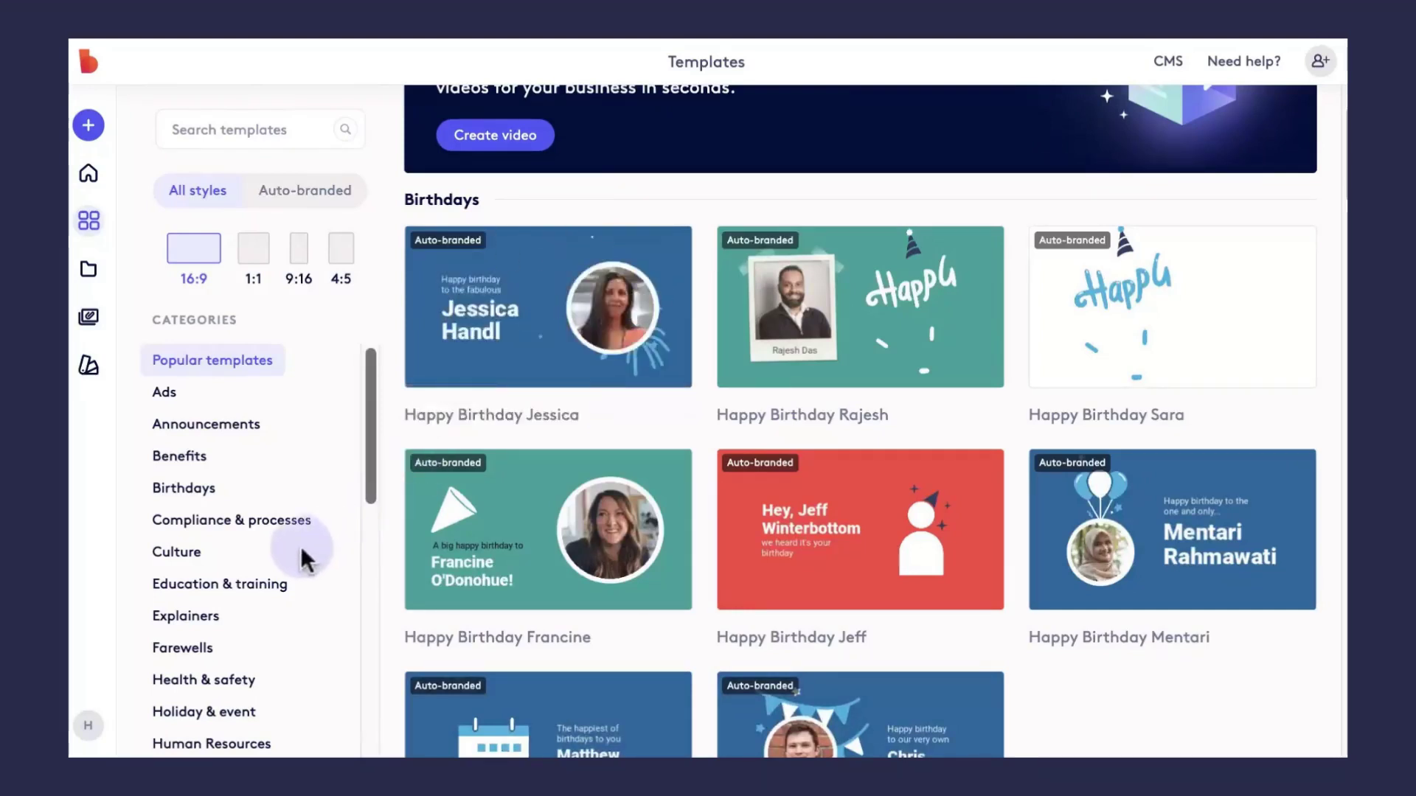
scroll(down, 3)
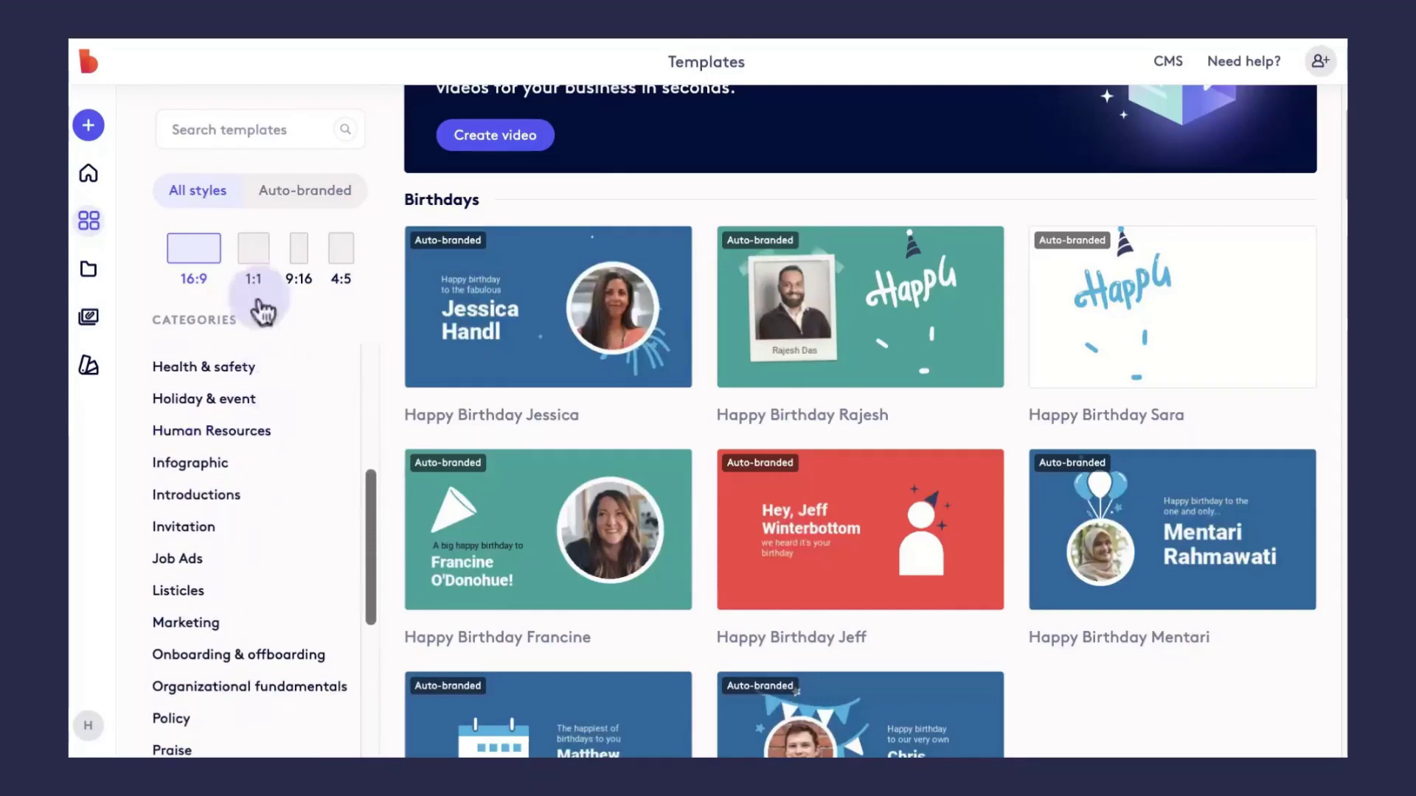
text(birthday)
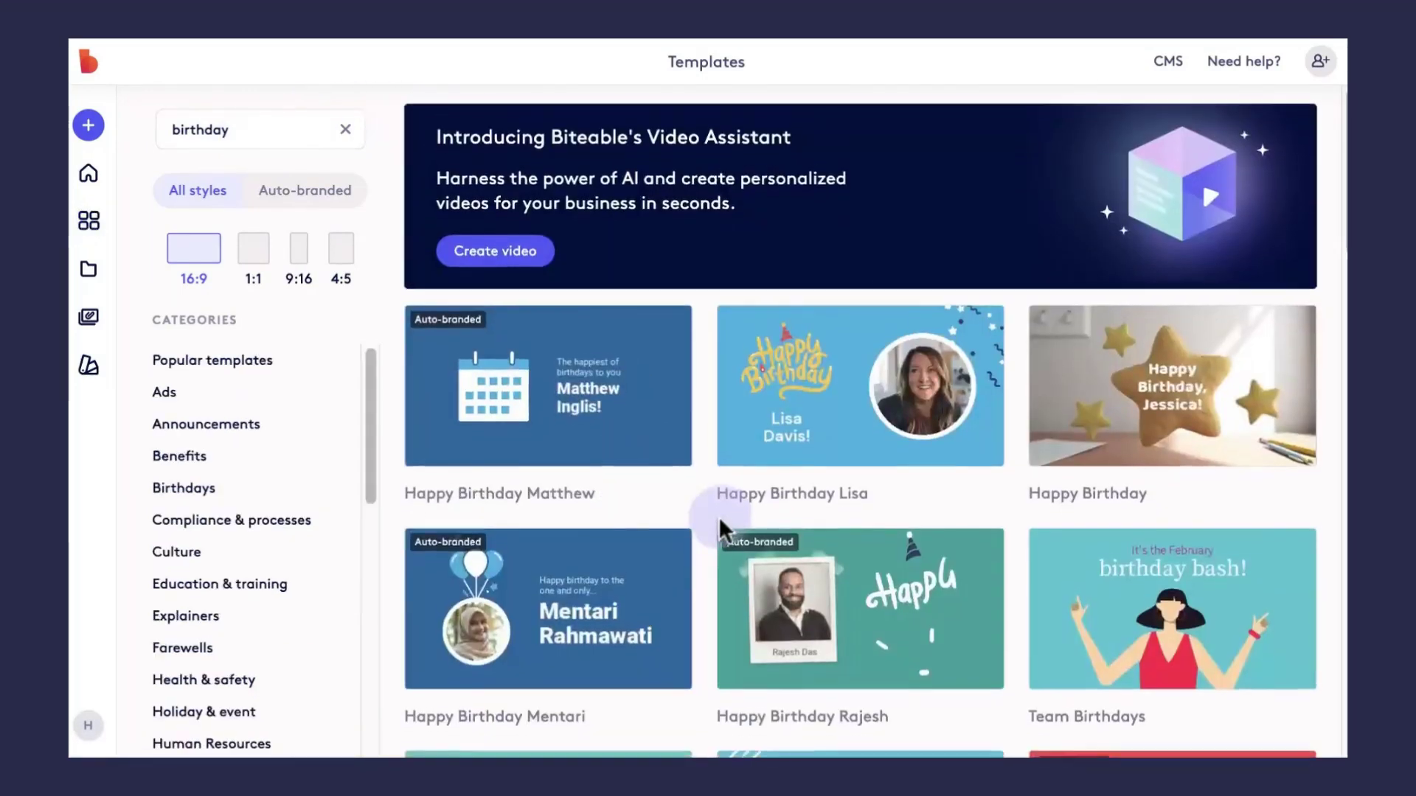
Filter to auto-branded templates, edit a copy of Happy Birthday Mentari, then return home.
scroll(down, 3)
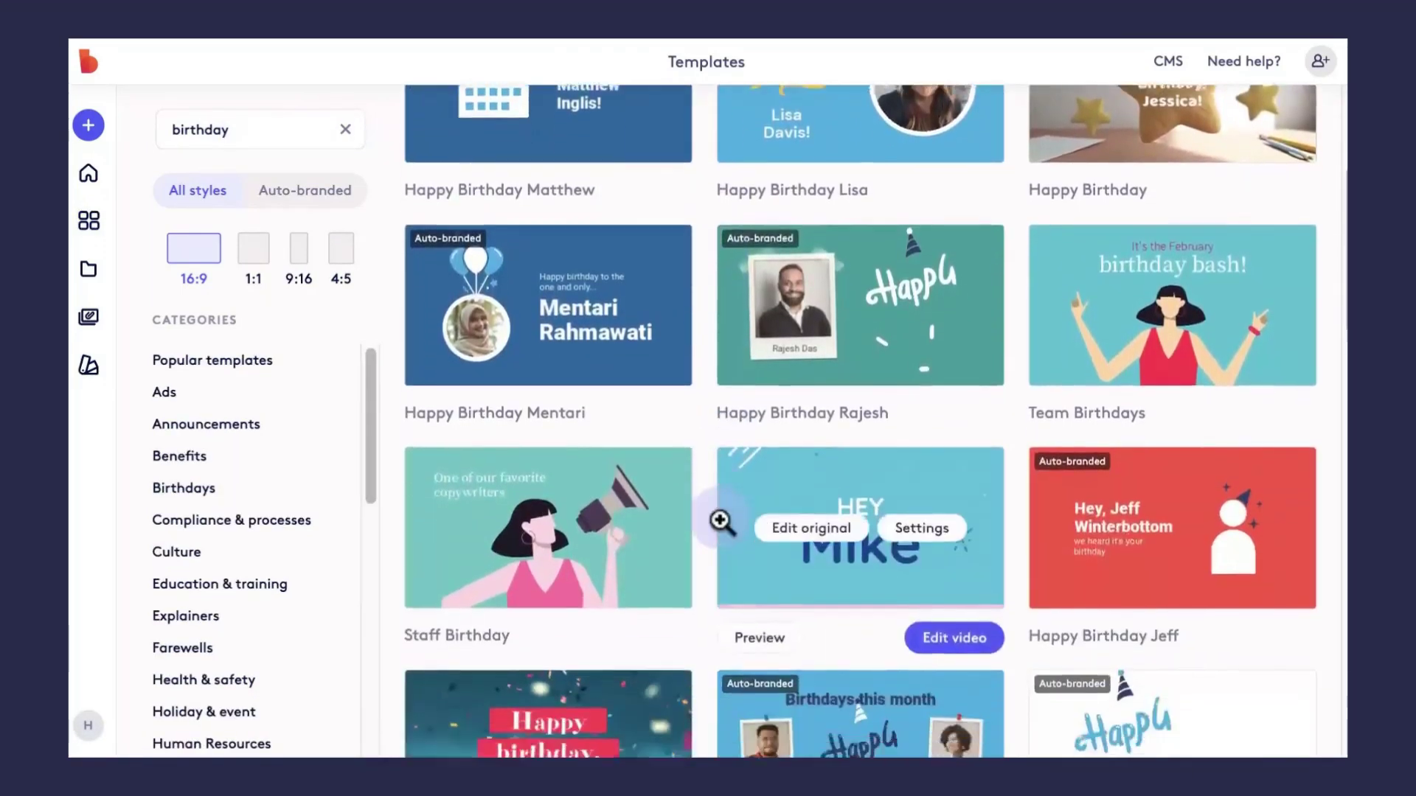
click(305, 191)
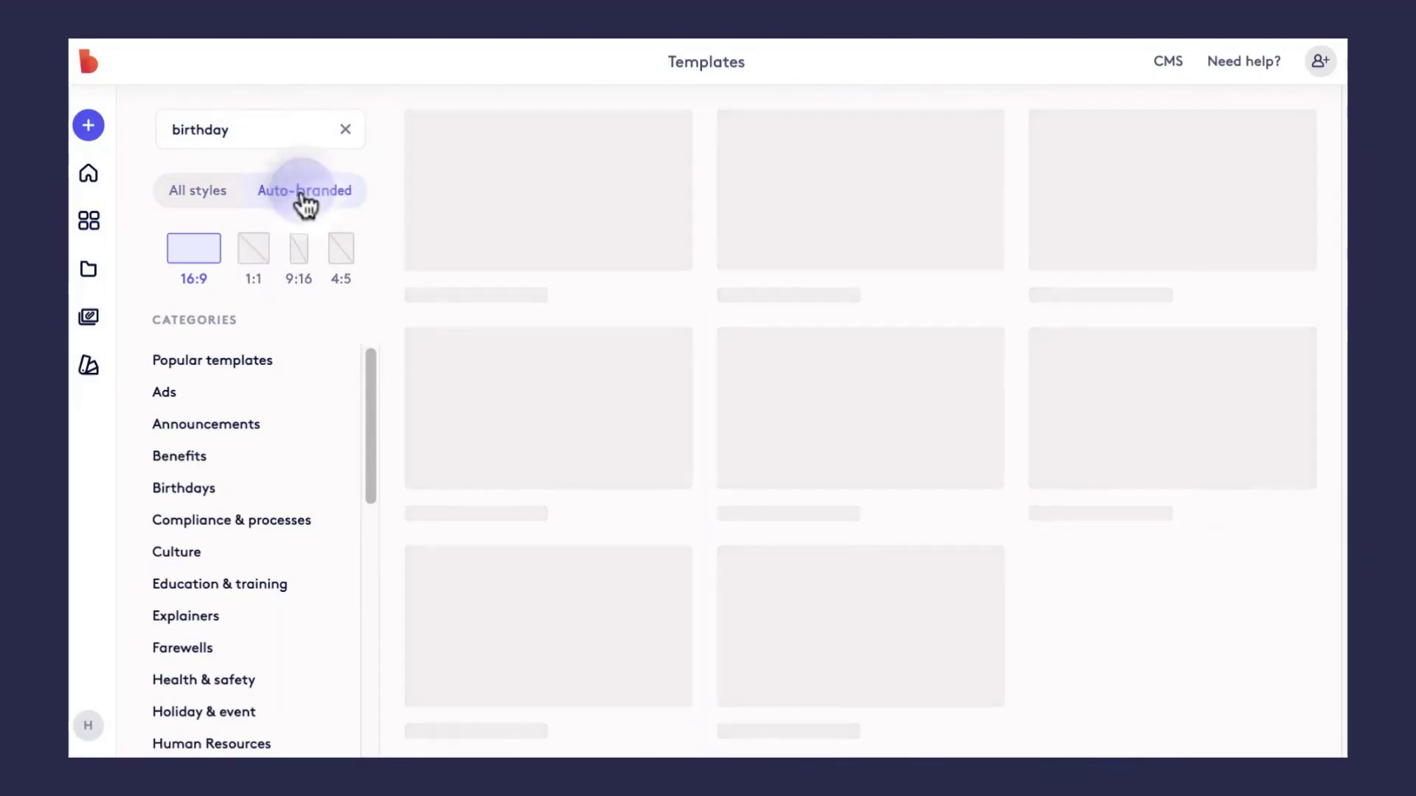
click(305, 190)
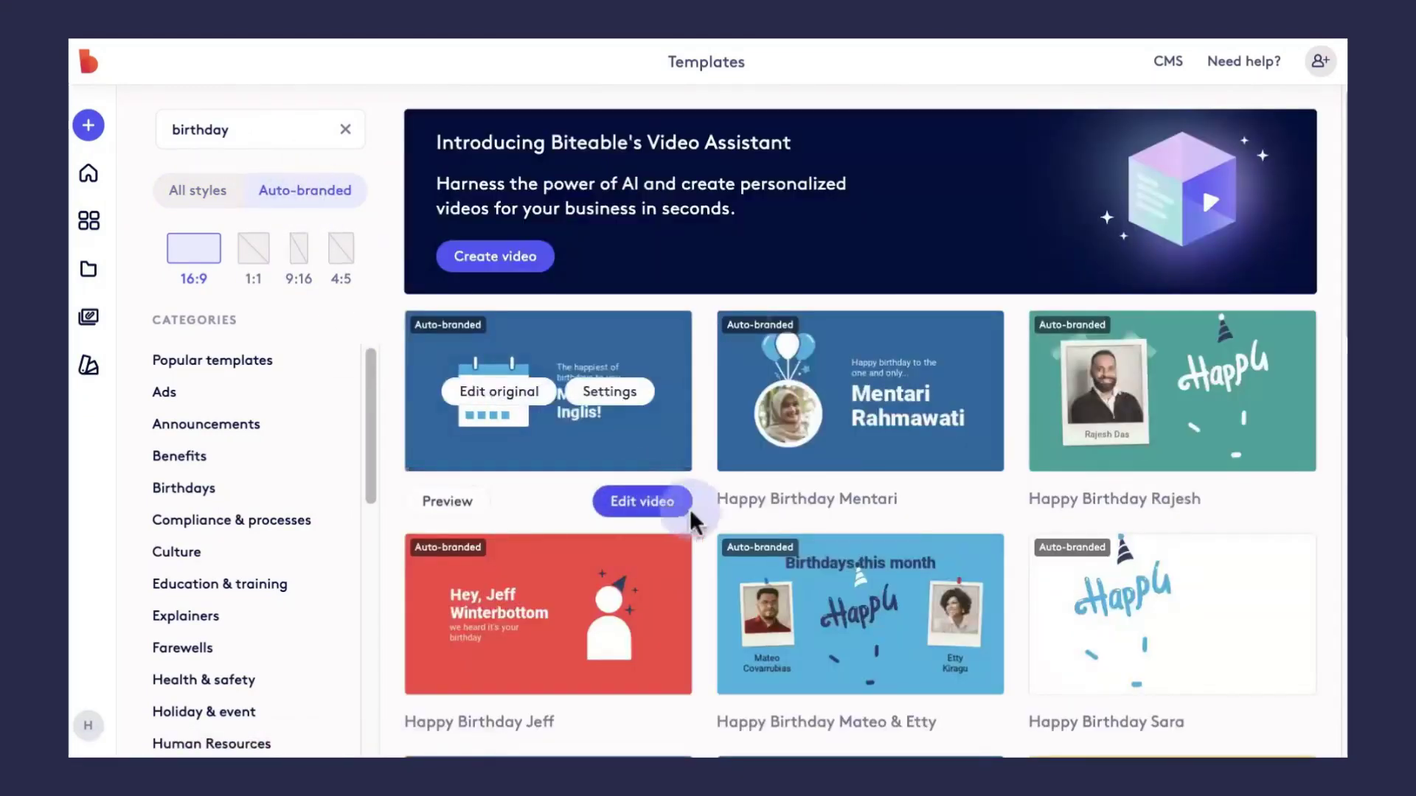
click(642, 501)
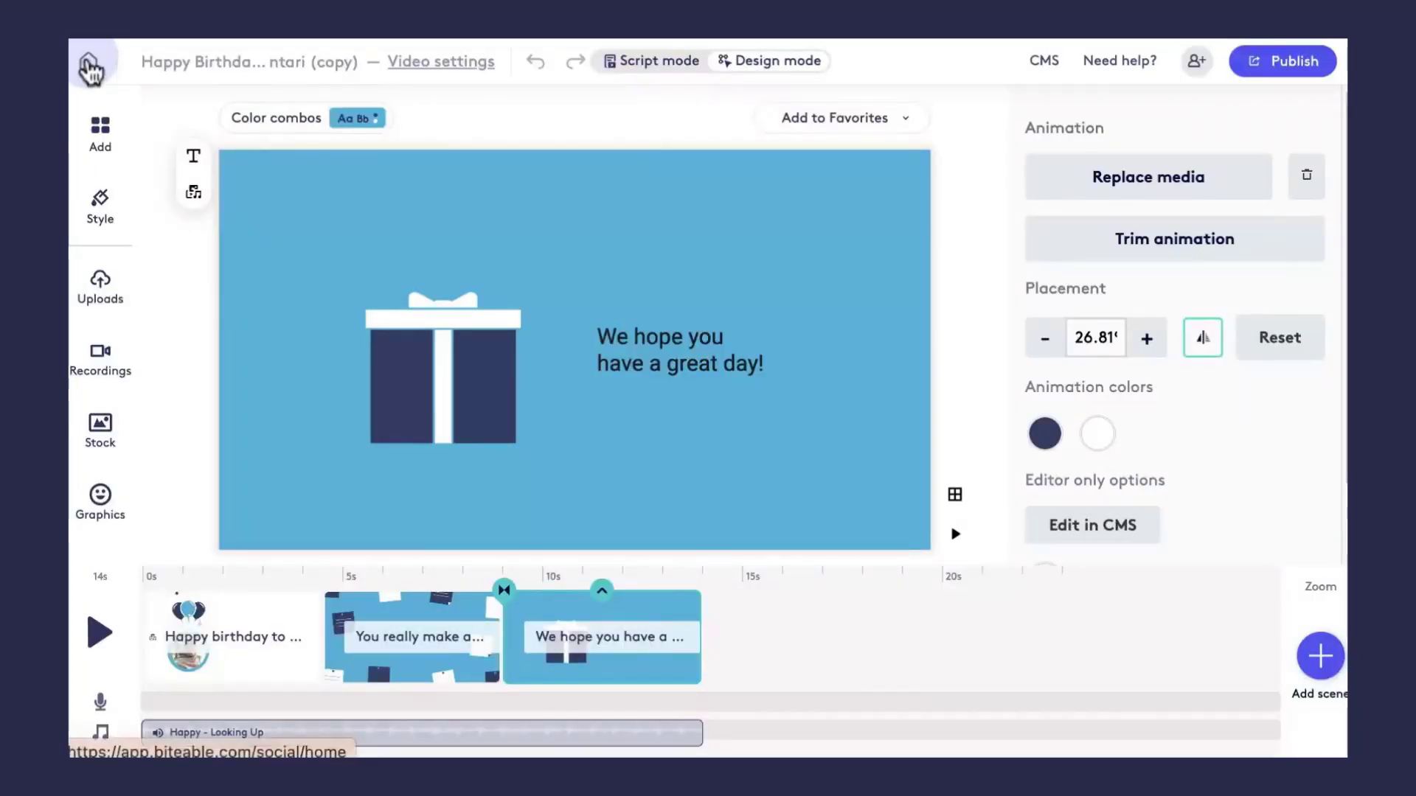
click(90, 71)
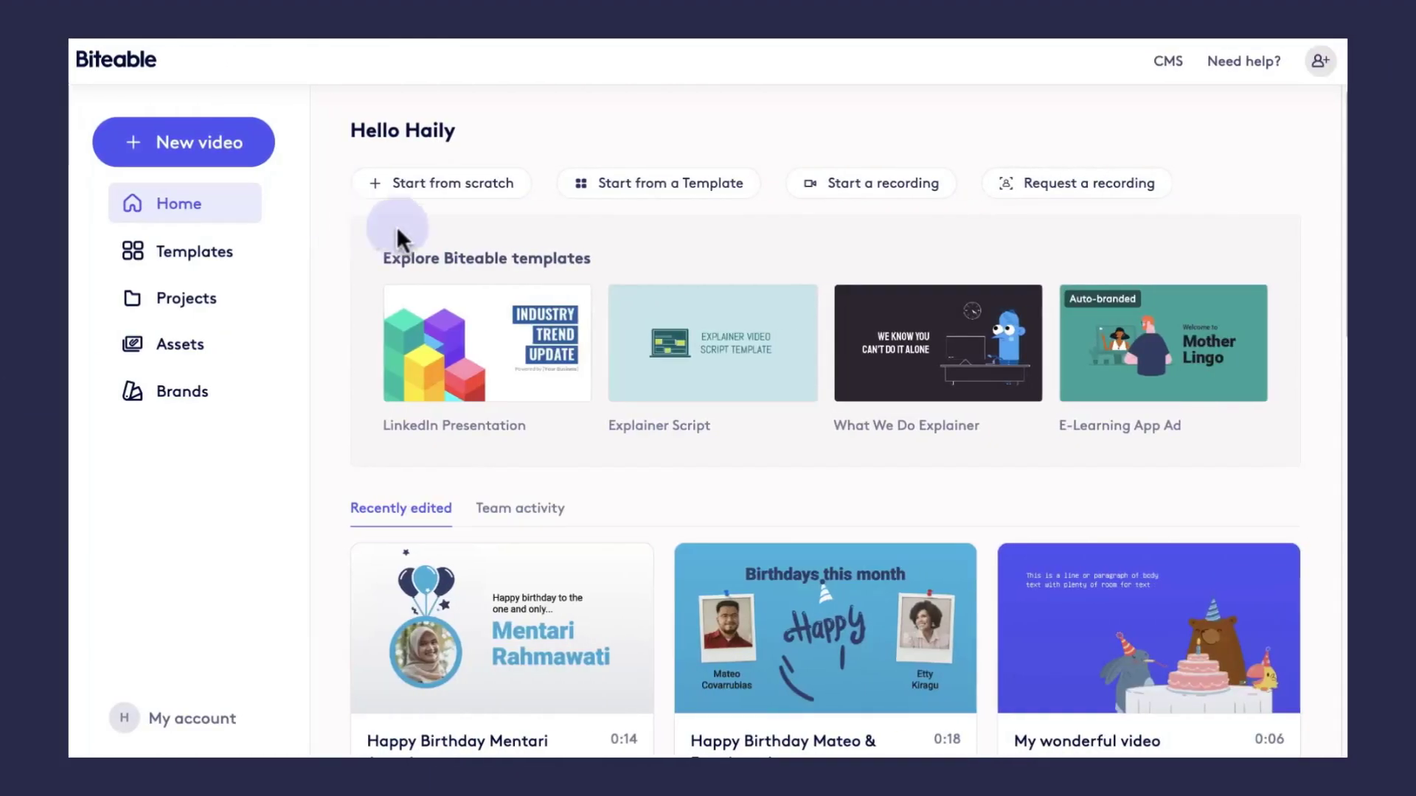
Open the template library and launch the Video Assistant via Create video.
click(194, 251)
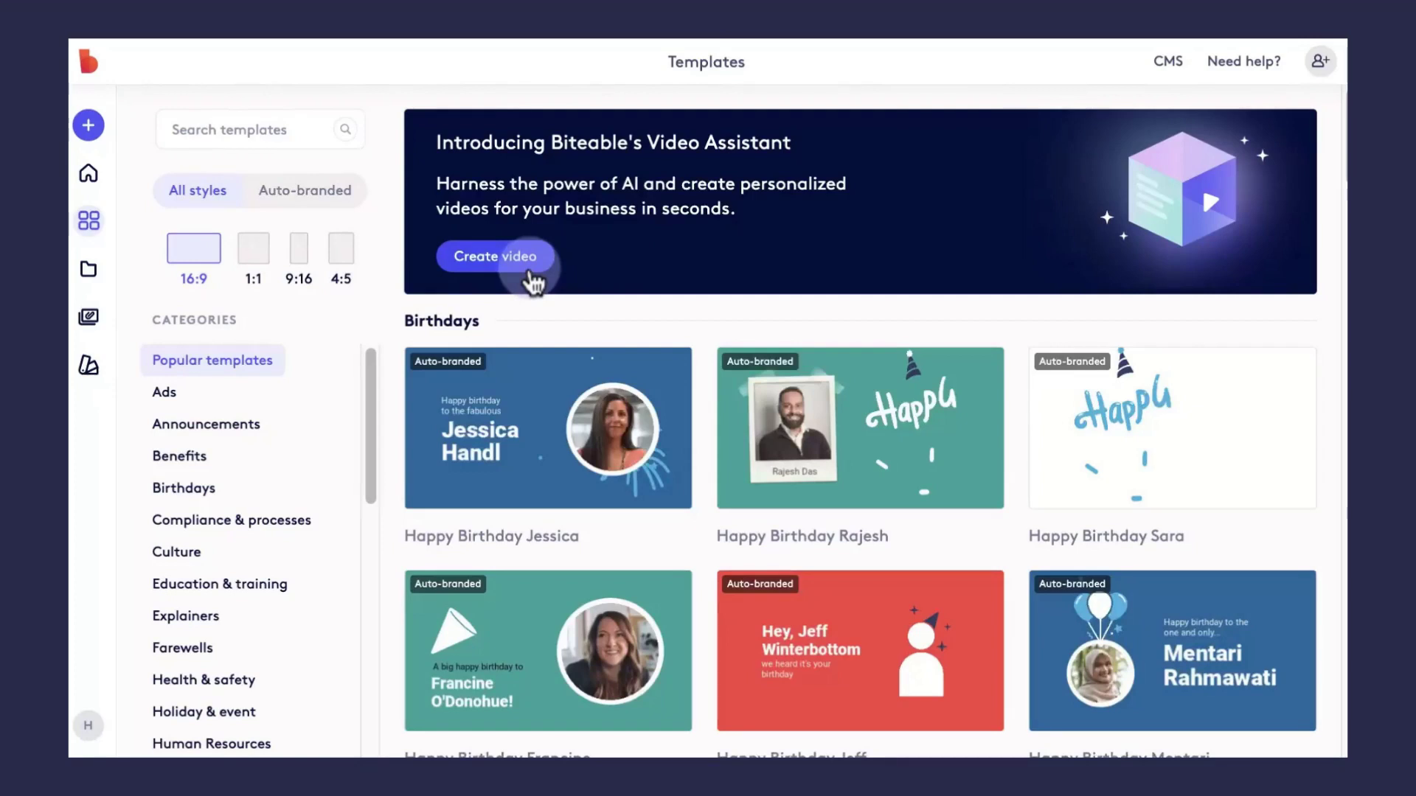
click(494, 257)
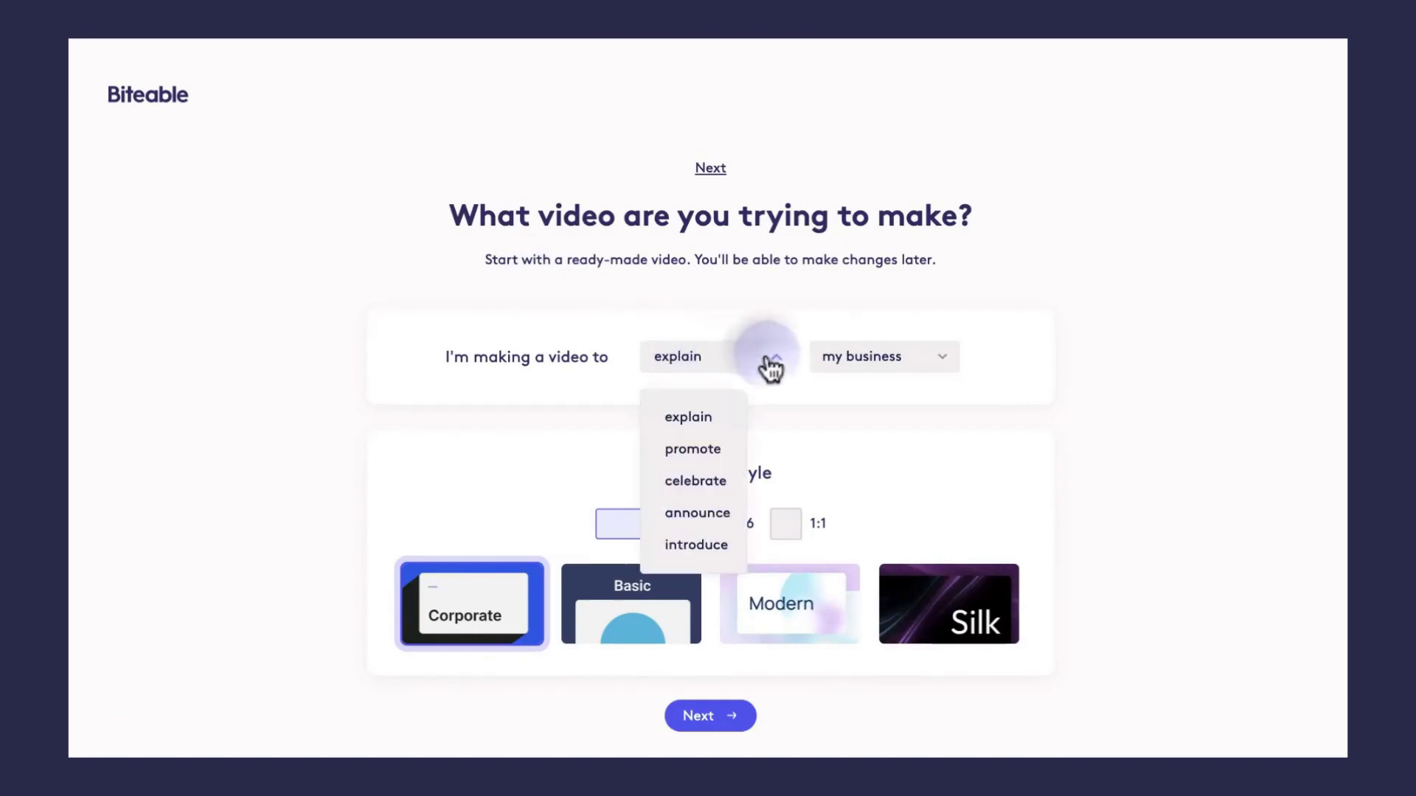
mouse_move(872, 387)
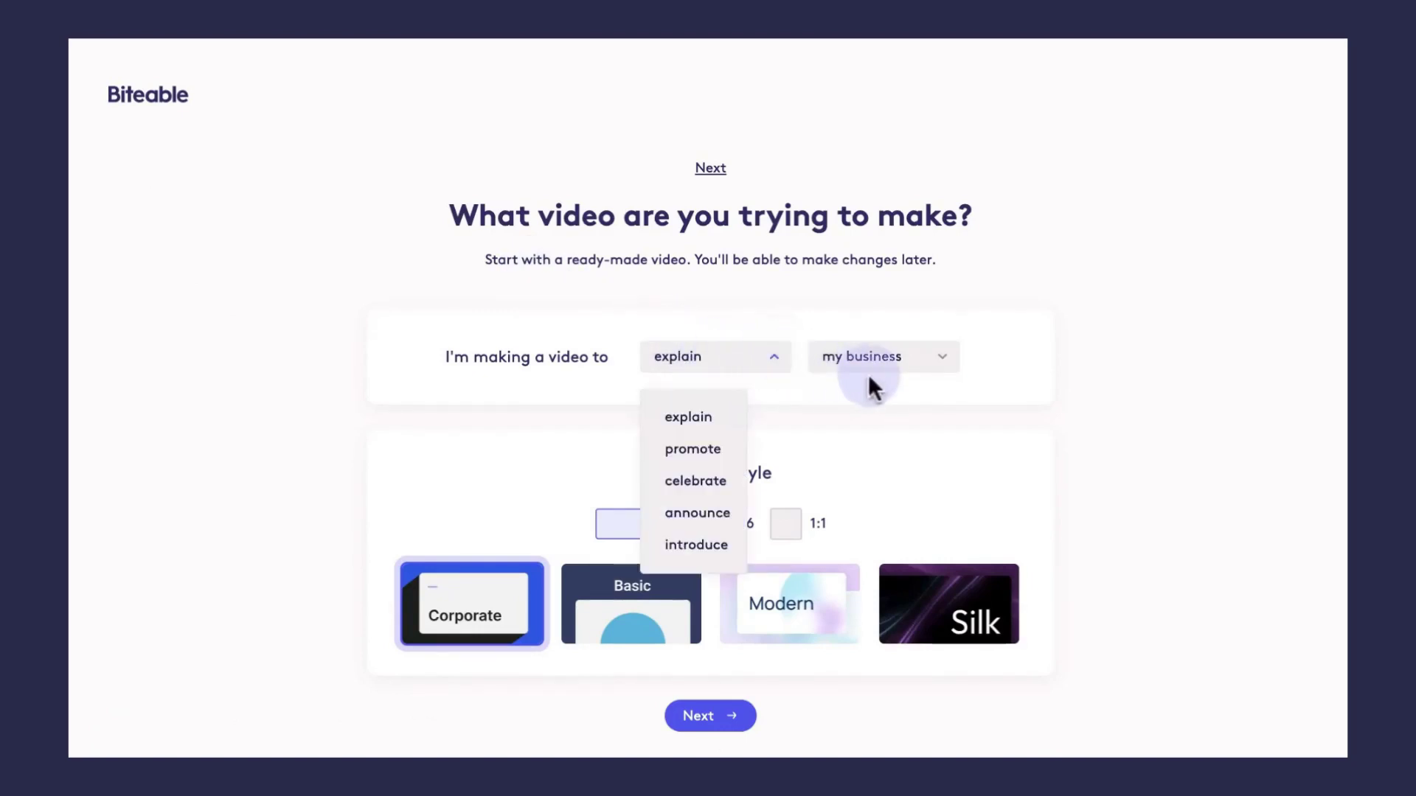
Keep 'explain my business' as the video subject and choose the Modern style.
click(880, 355)
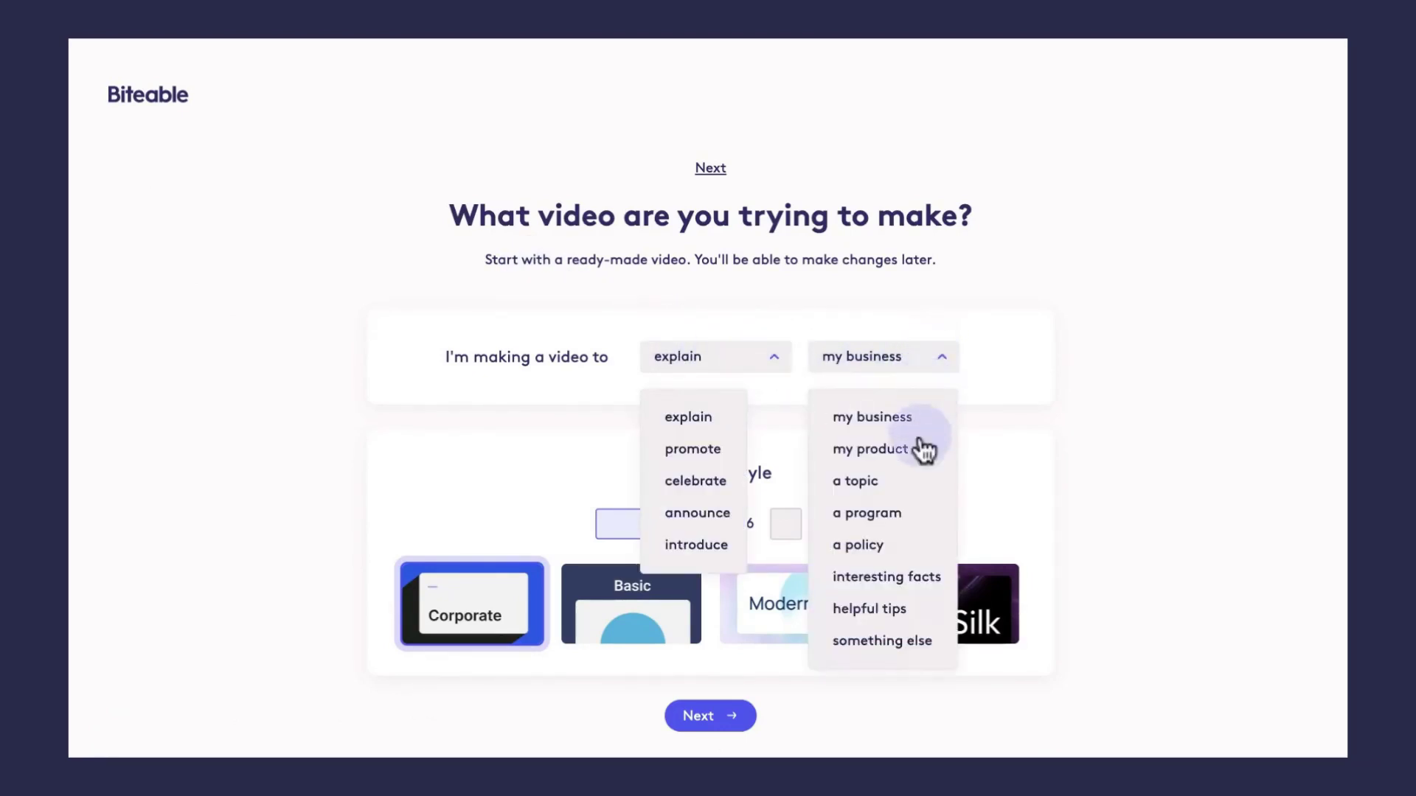
mouse_move(948, 530)
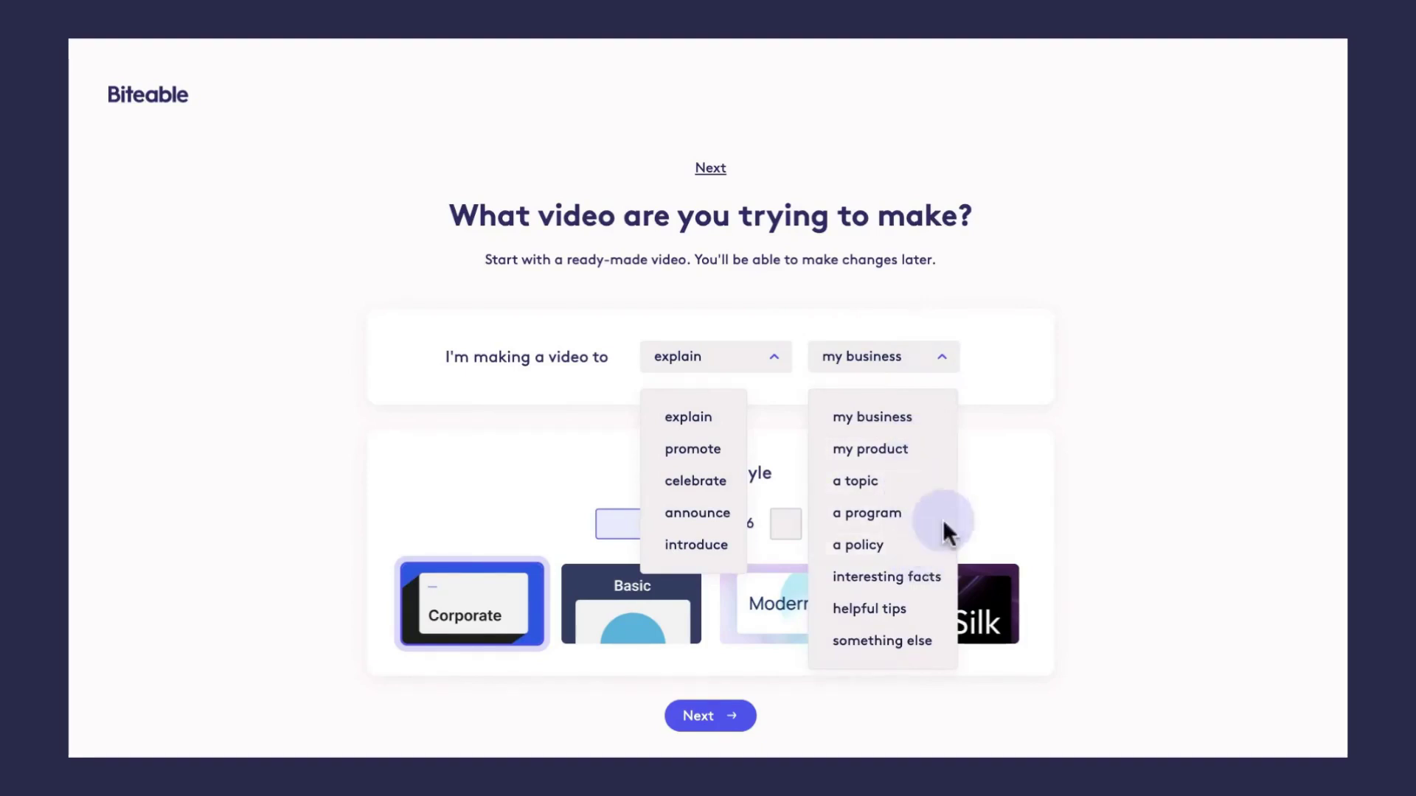
click(1070, 397)
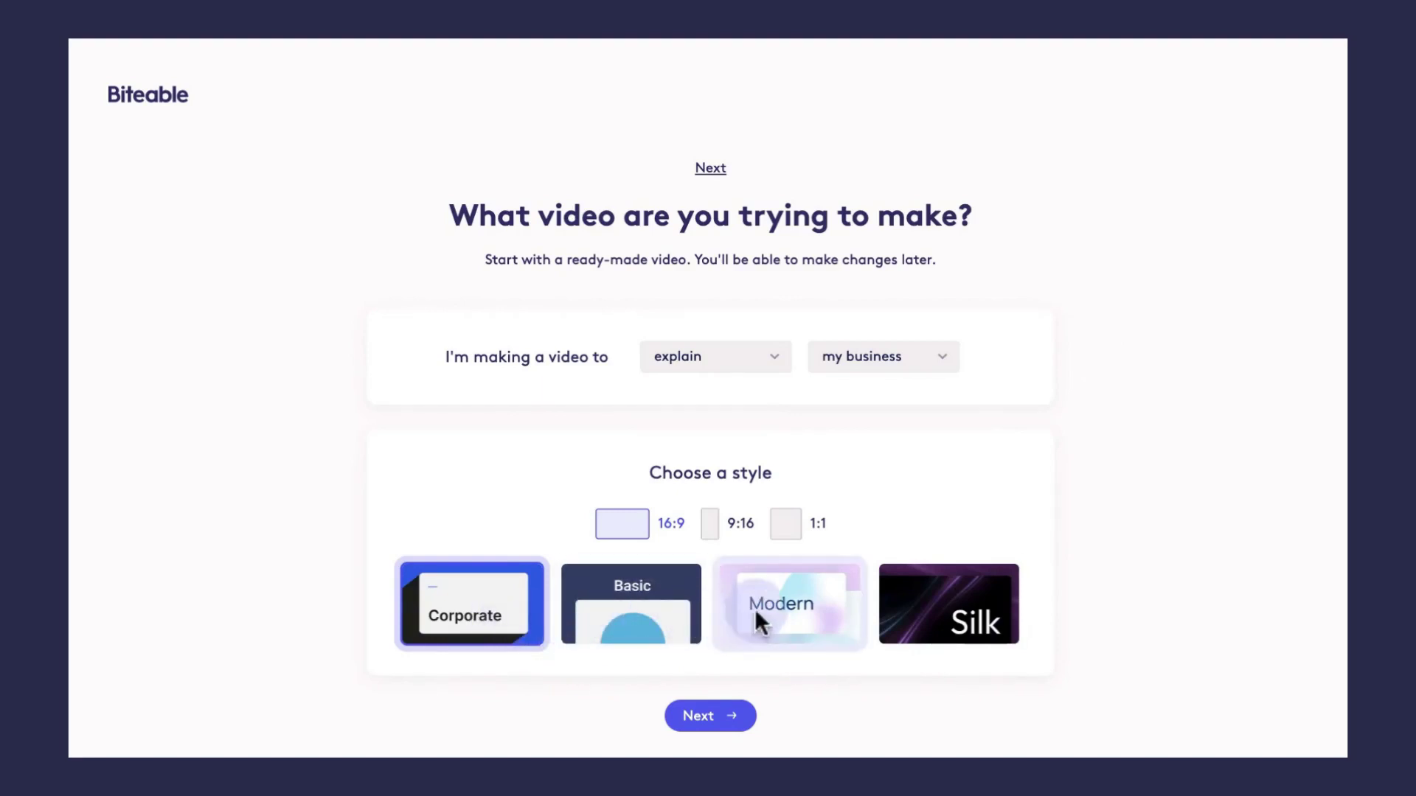
click(788, 603)
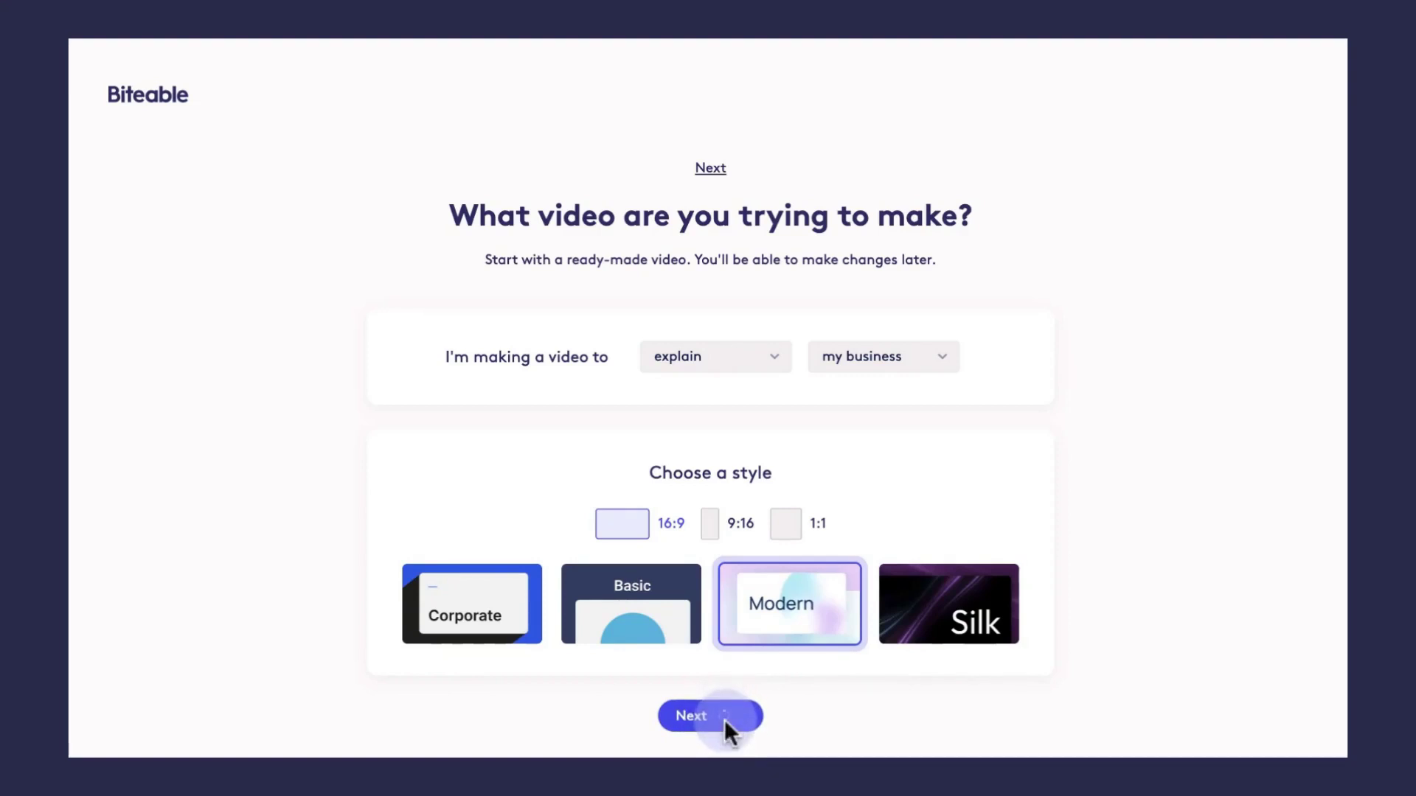
Enter 'Haily's Coffee House' as the business and generate the explainer video.
click(710, 715)
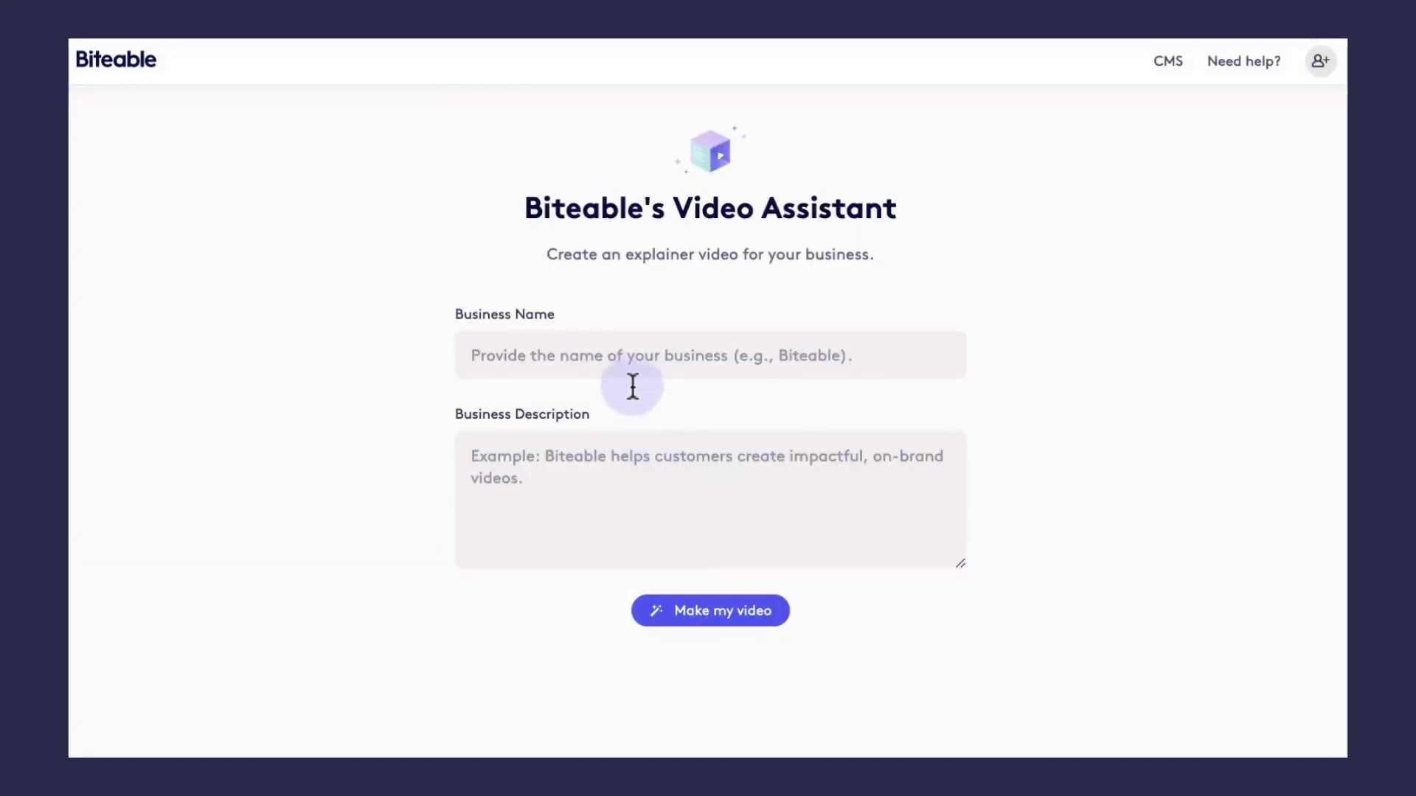
text(Haily's)
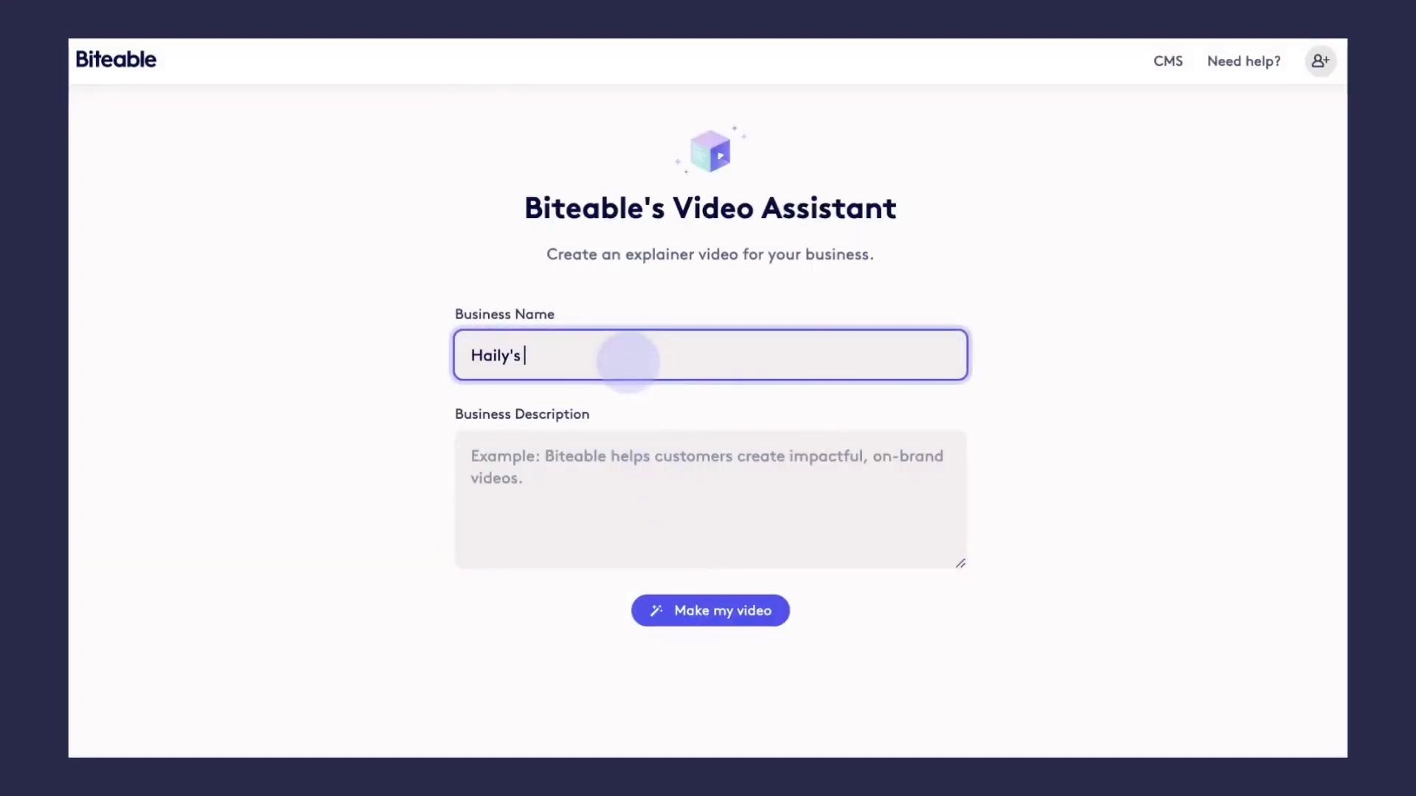
text(Coffee House)
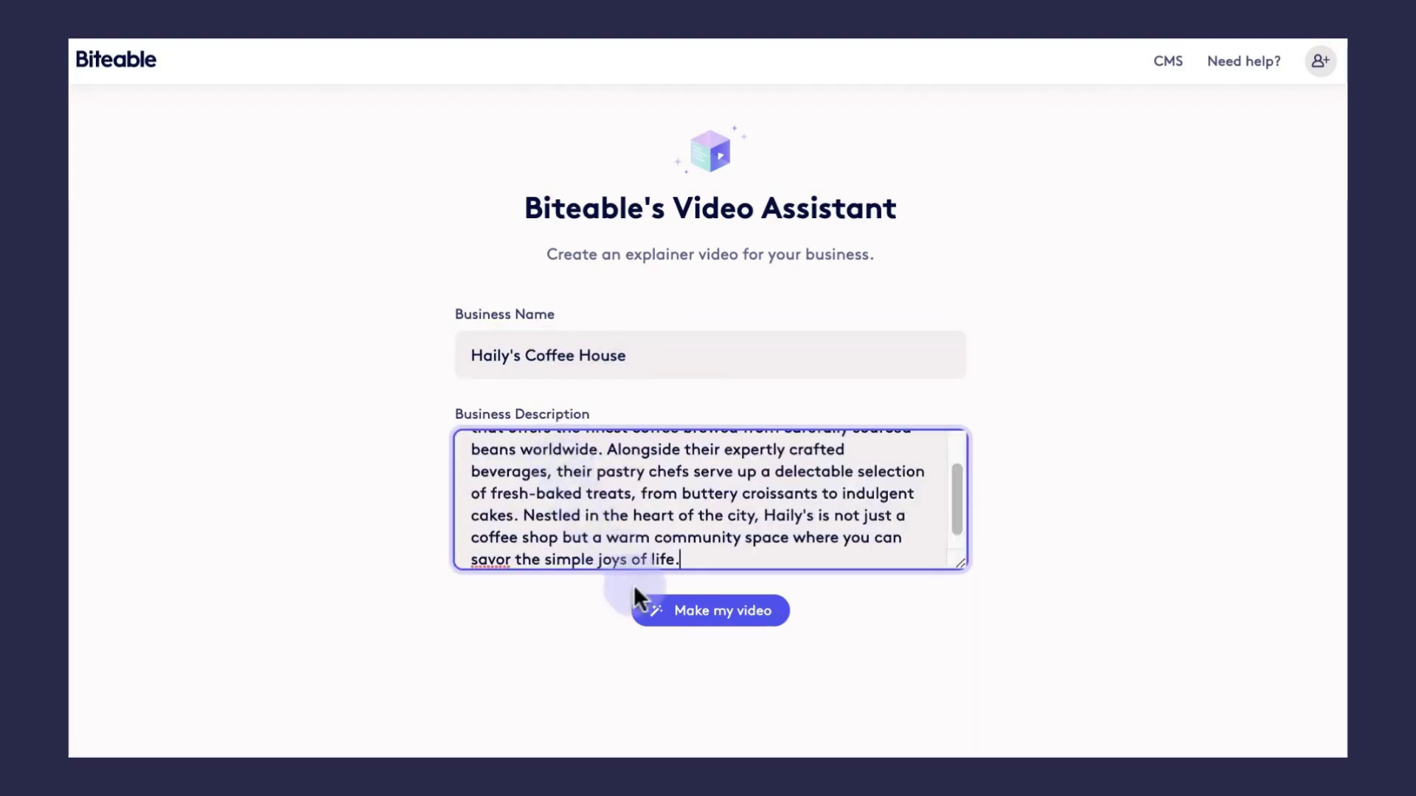
click(709, 611)
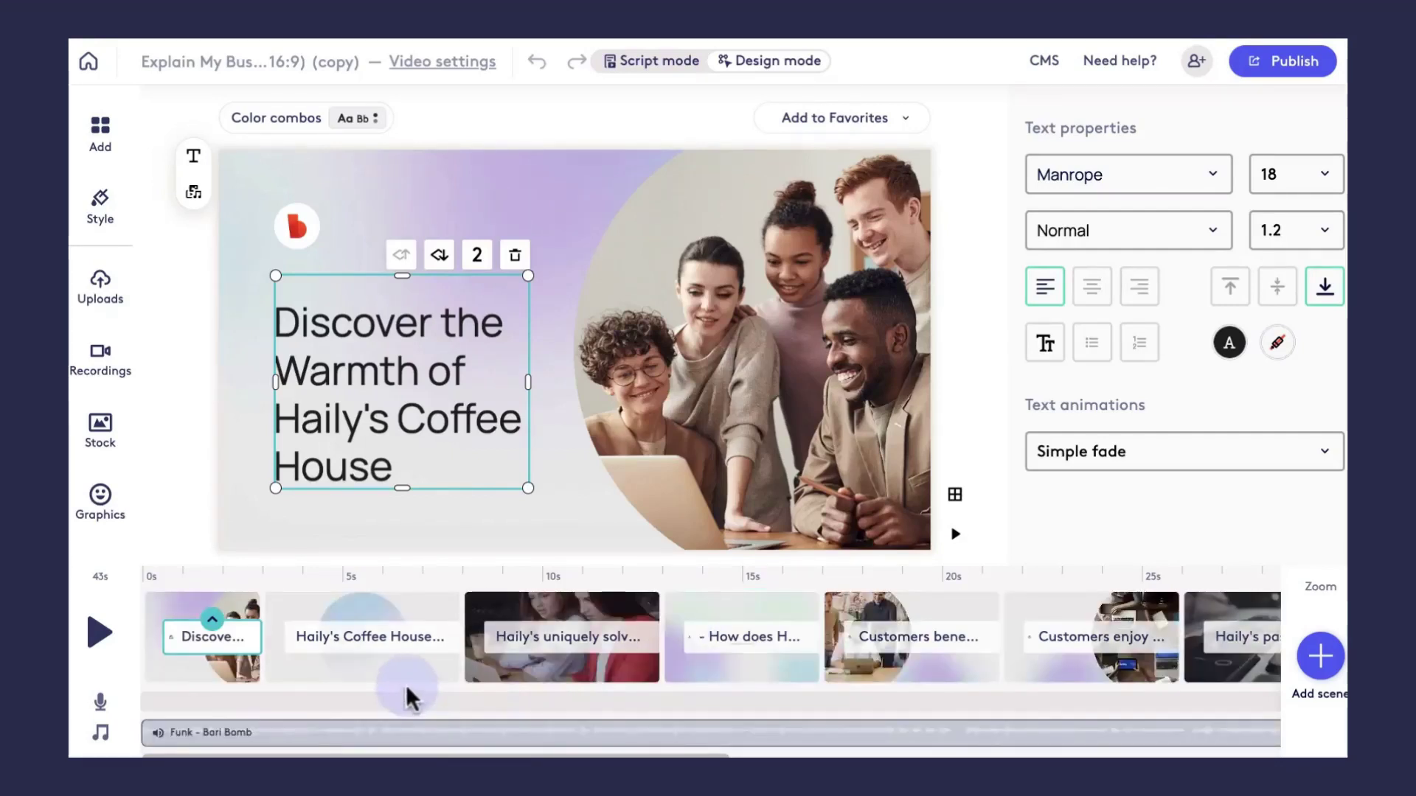
click(772, 413)
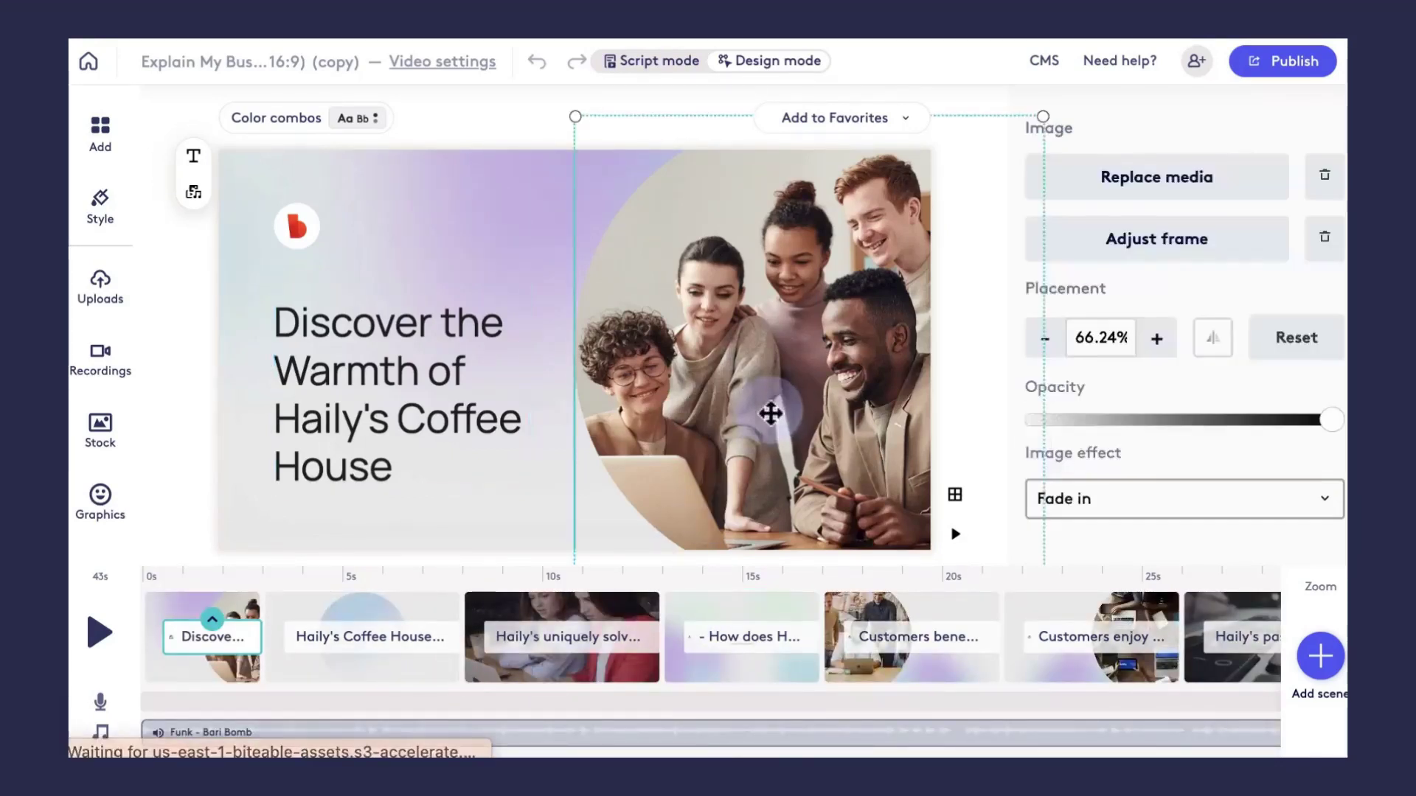
mouse_move(1157, 177)
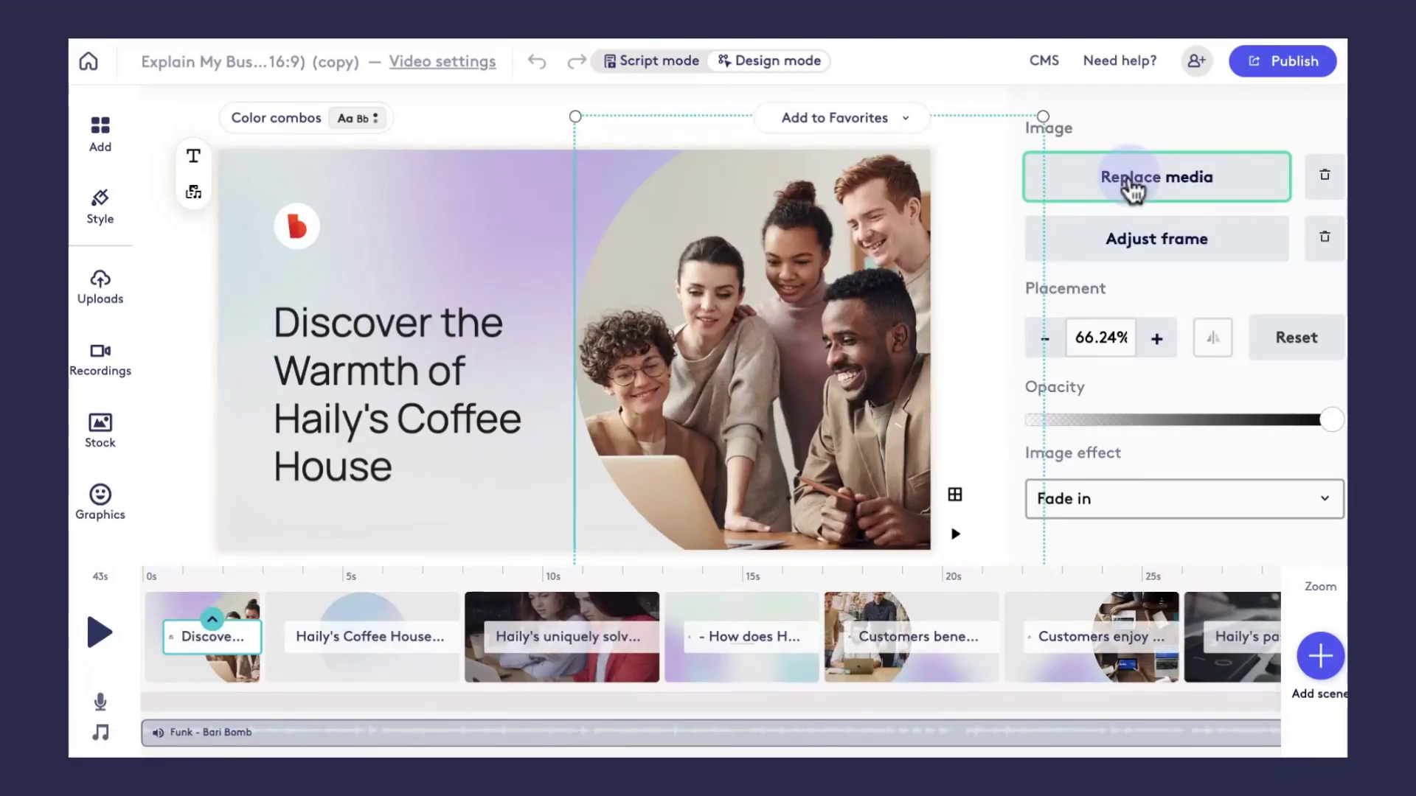
click(402, 393)
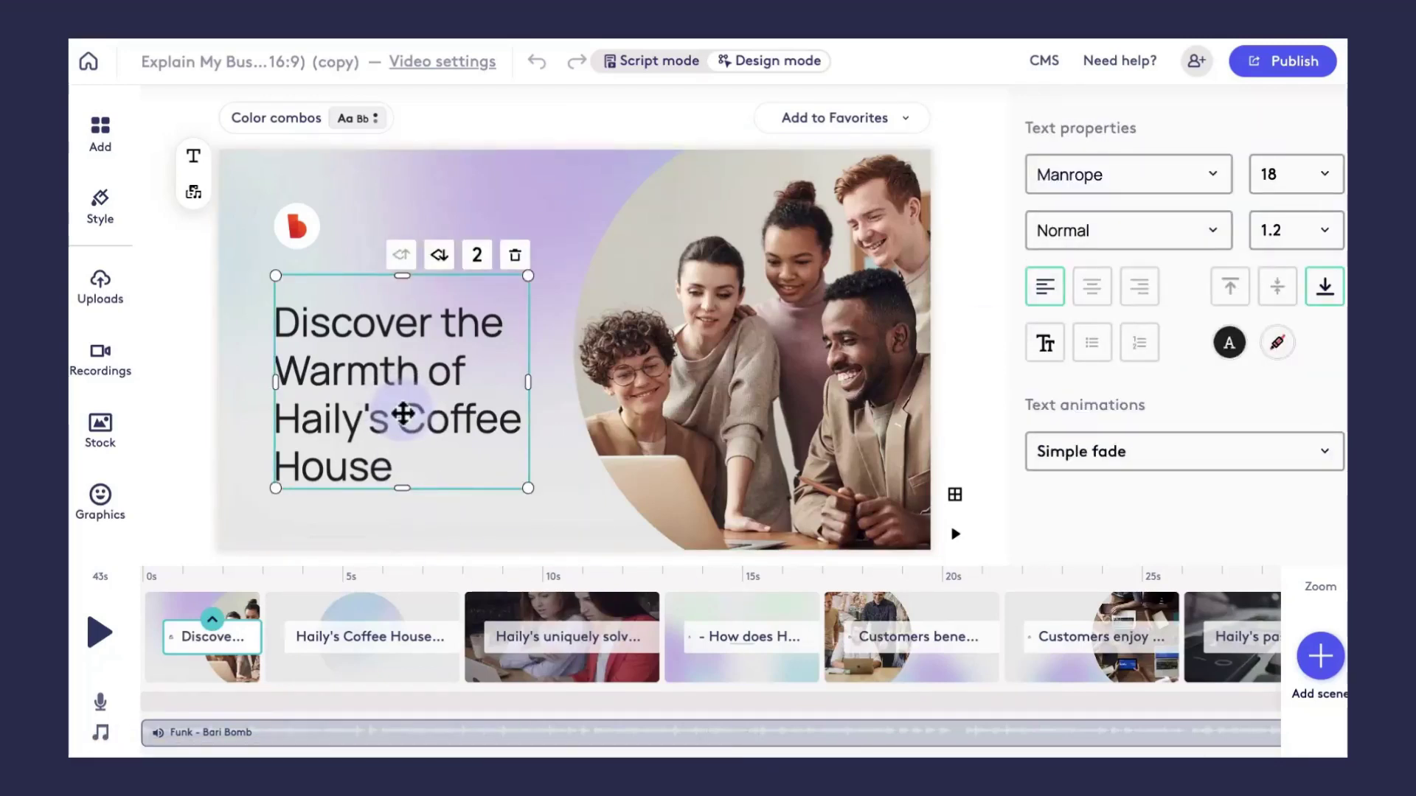
mouse_move(390, 603)
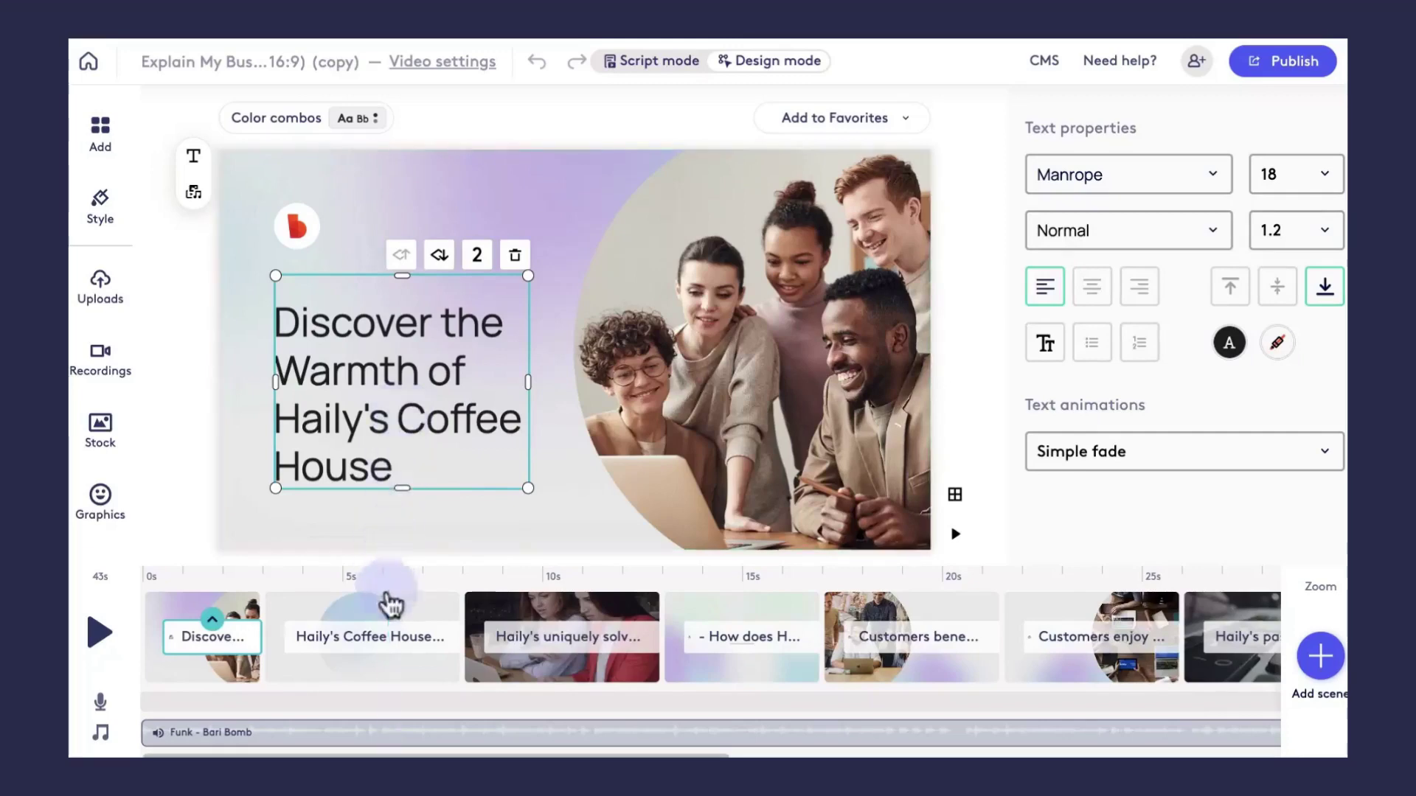
click(560, 637)
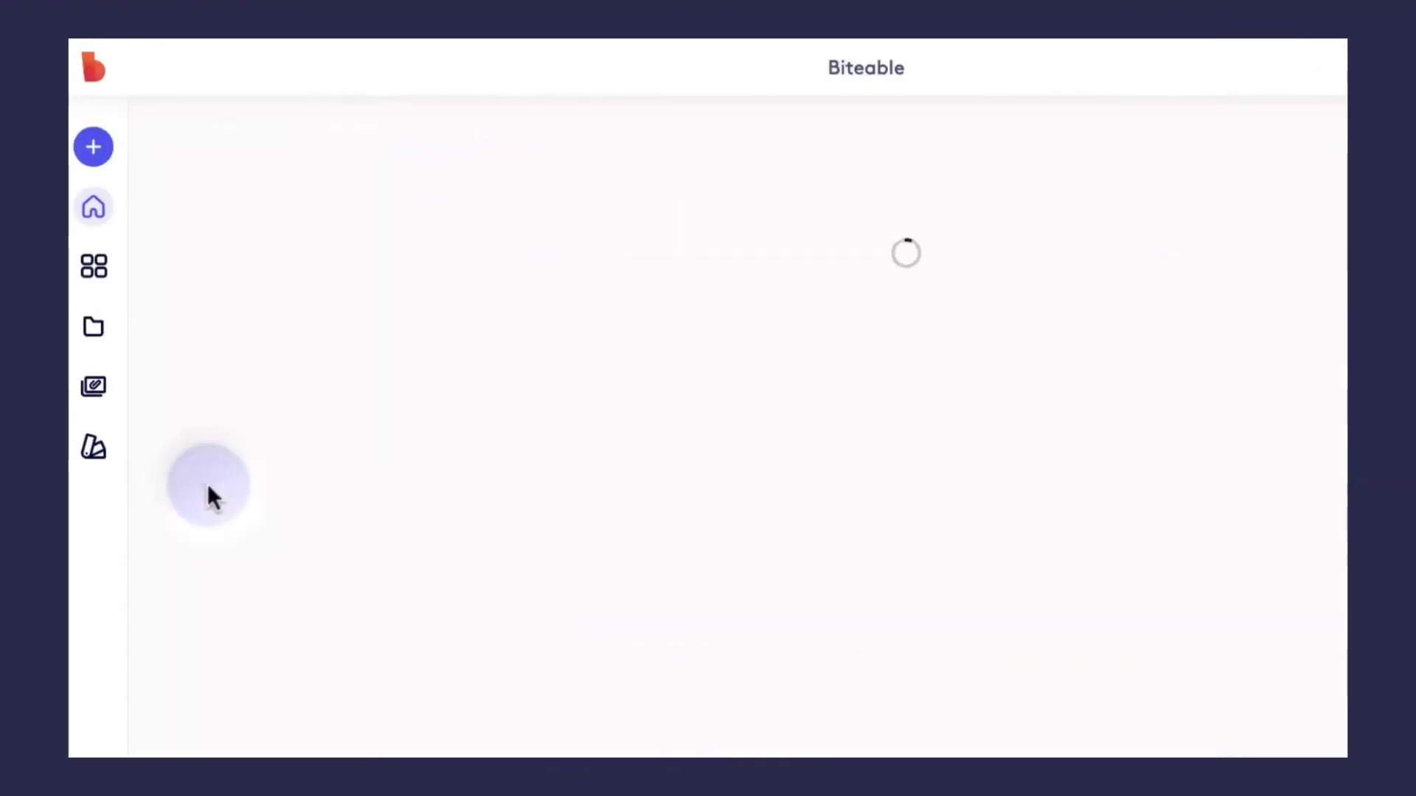
Open the Brands page and scroll through brand kits like Biteable, Netflix and Spotify.
click(93, 447)
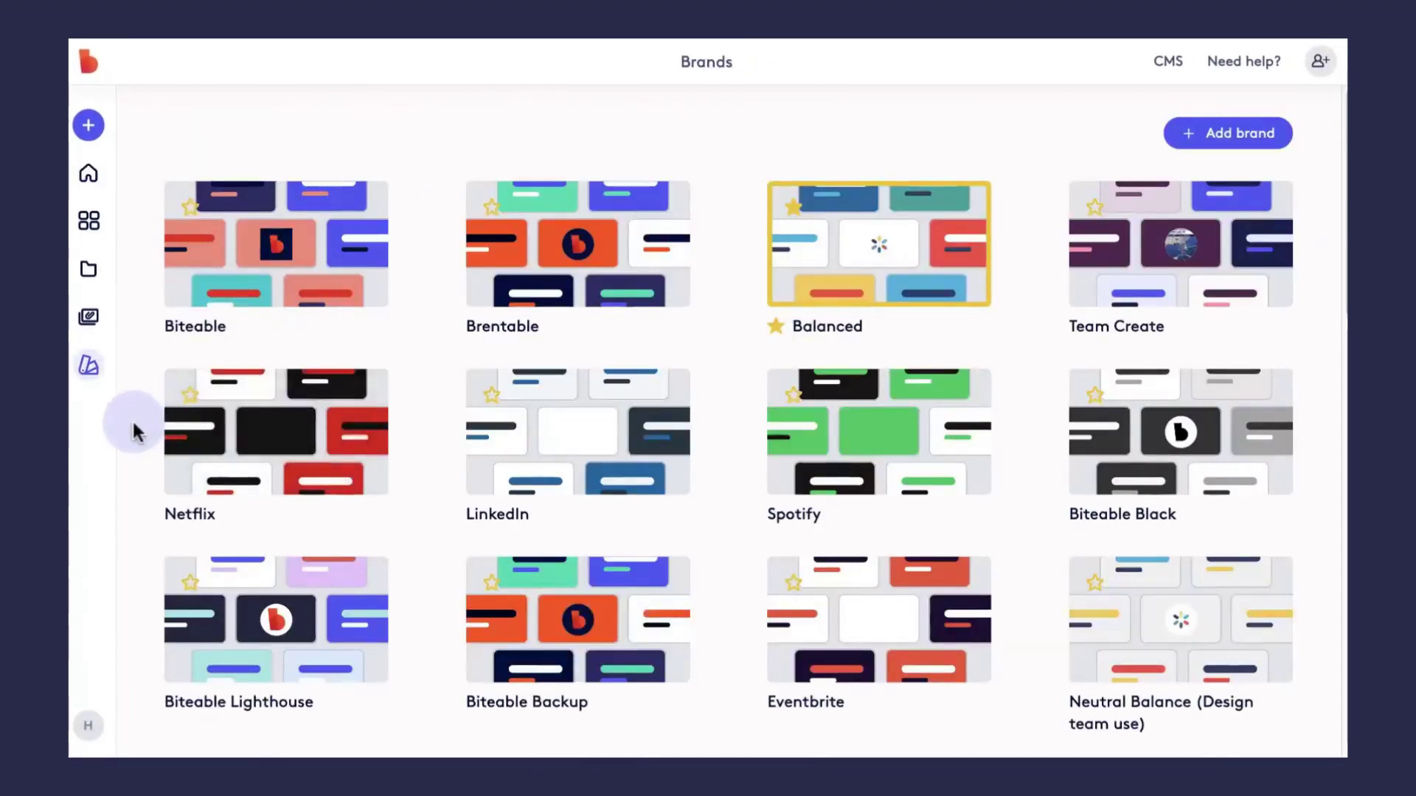
scroll(down, 3)
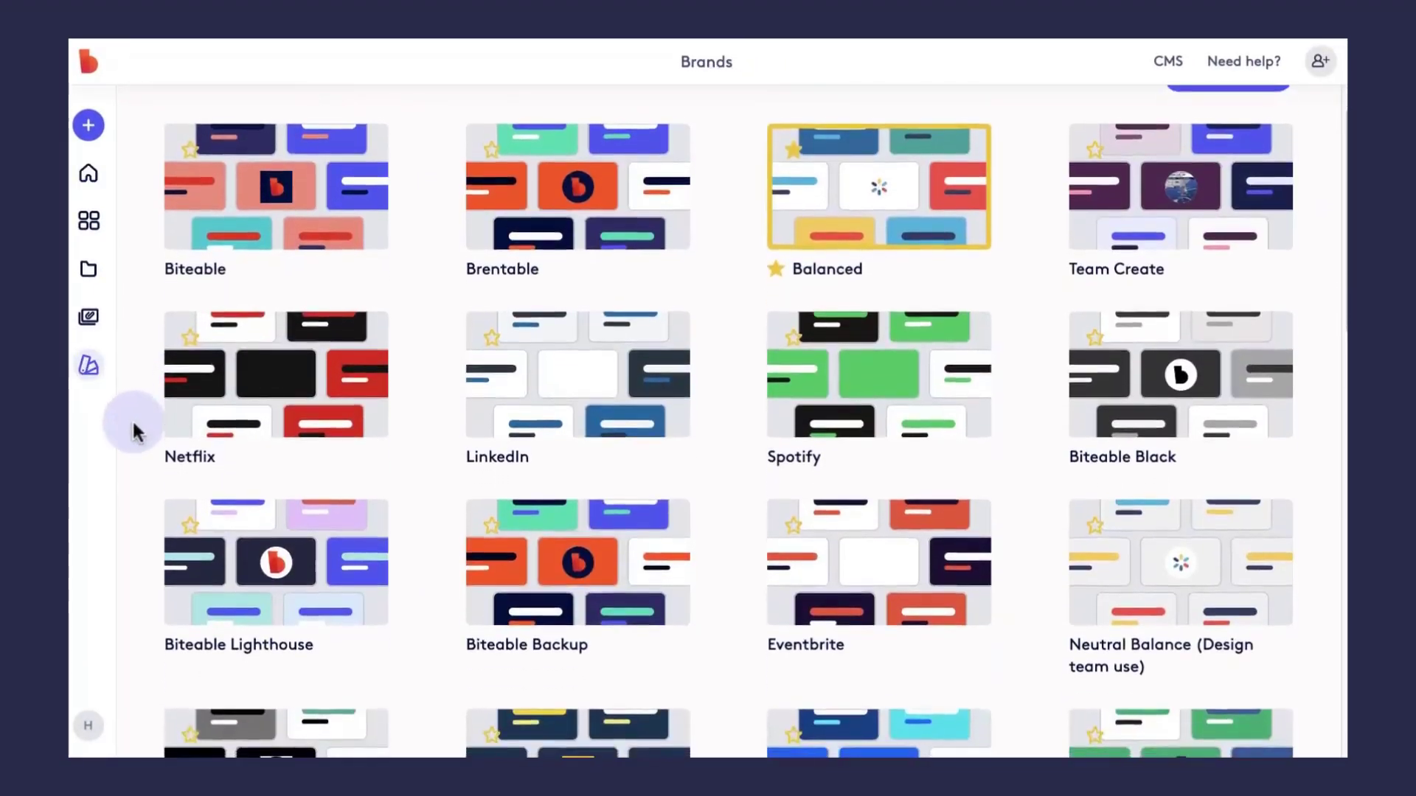
scroll(down, 3)
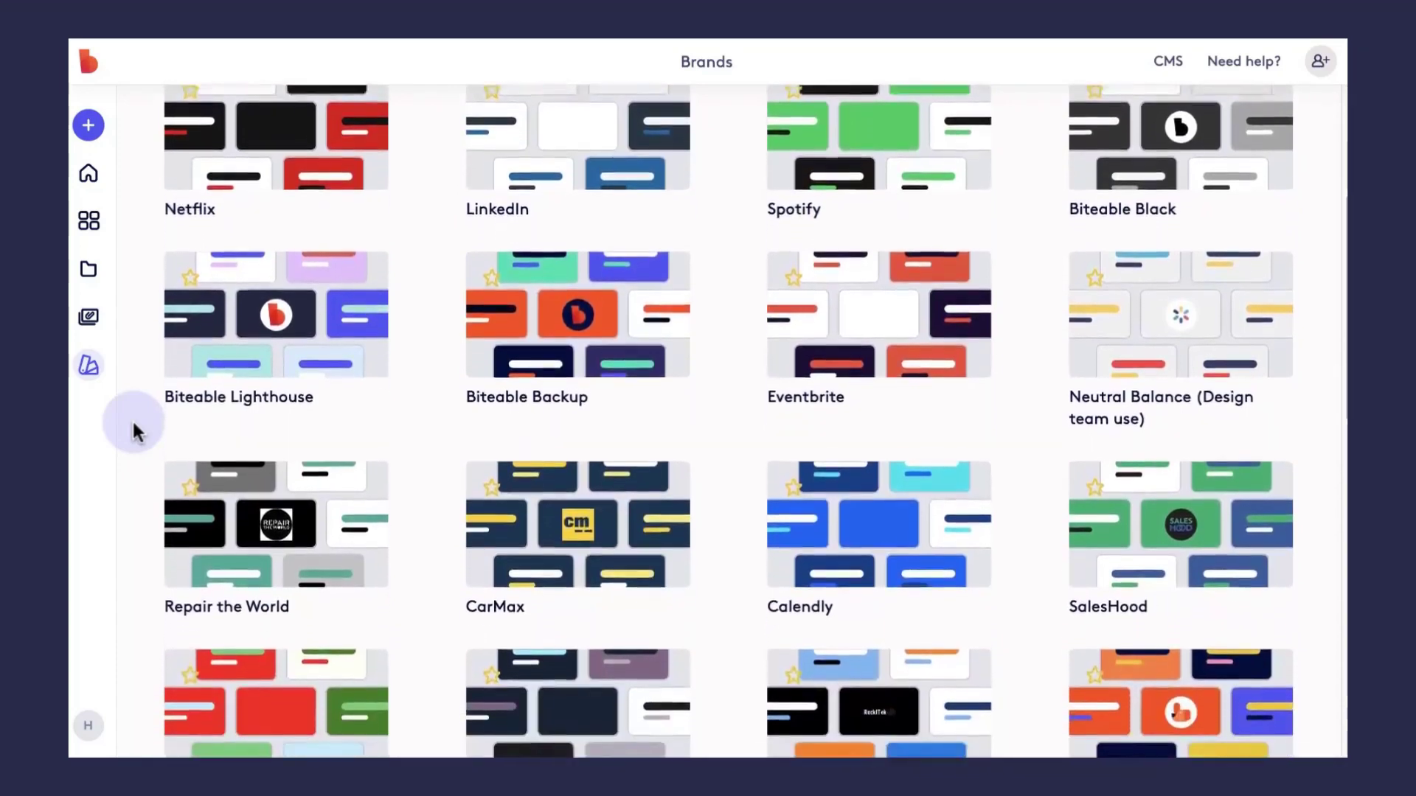
scroll(up, 3)
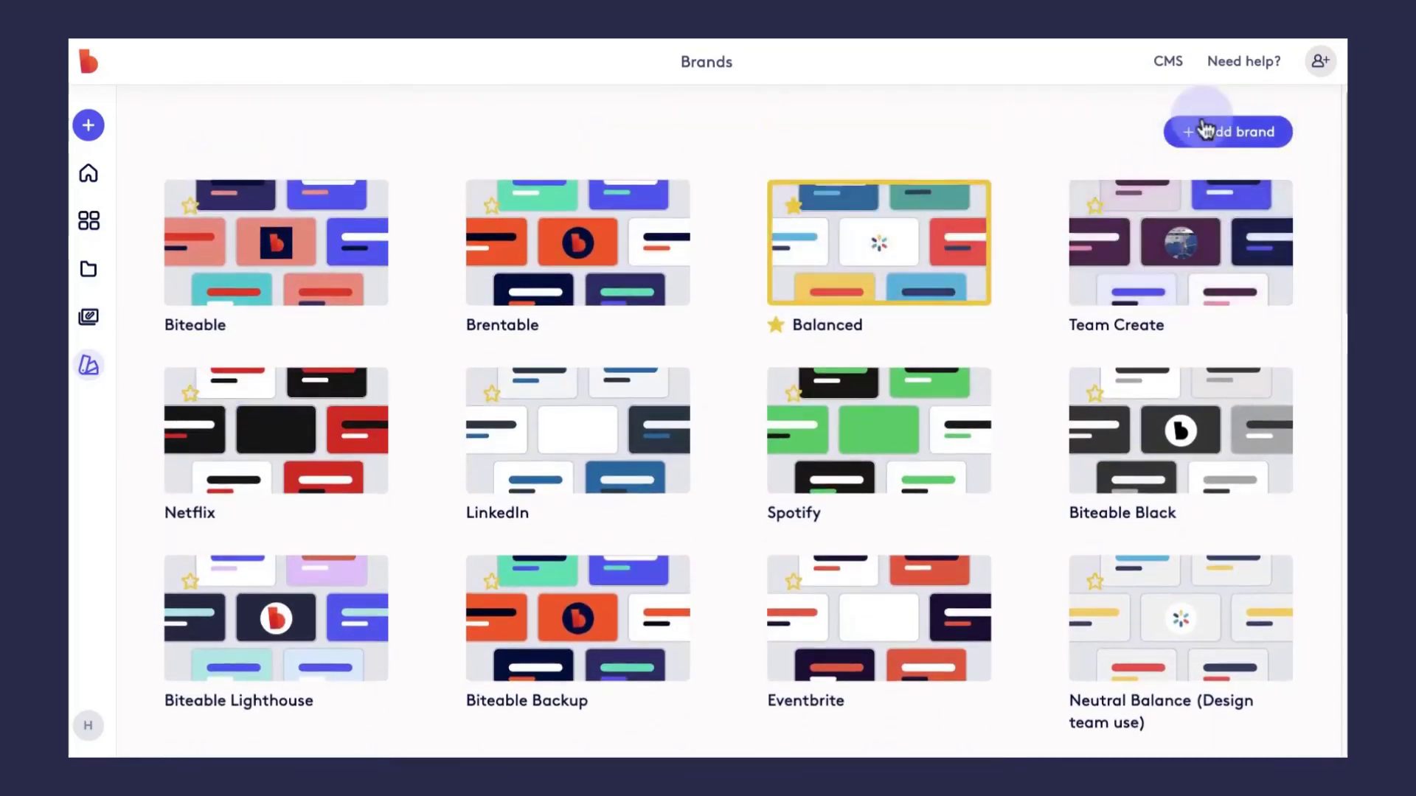
Add a brand by scanning biteable.com for its colours and six colour combos.
click(1226, 131)
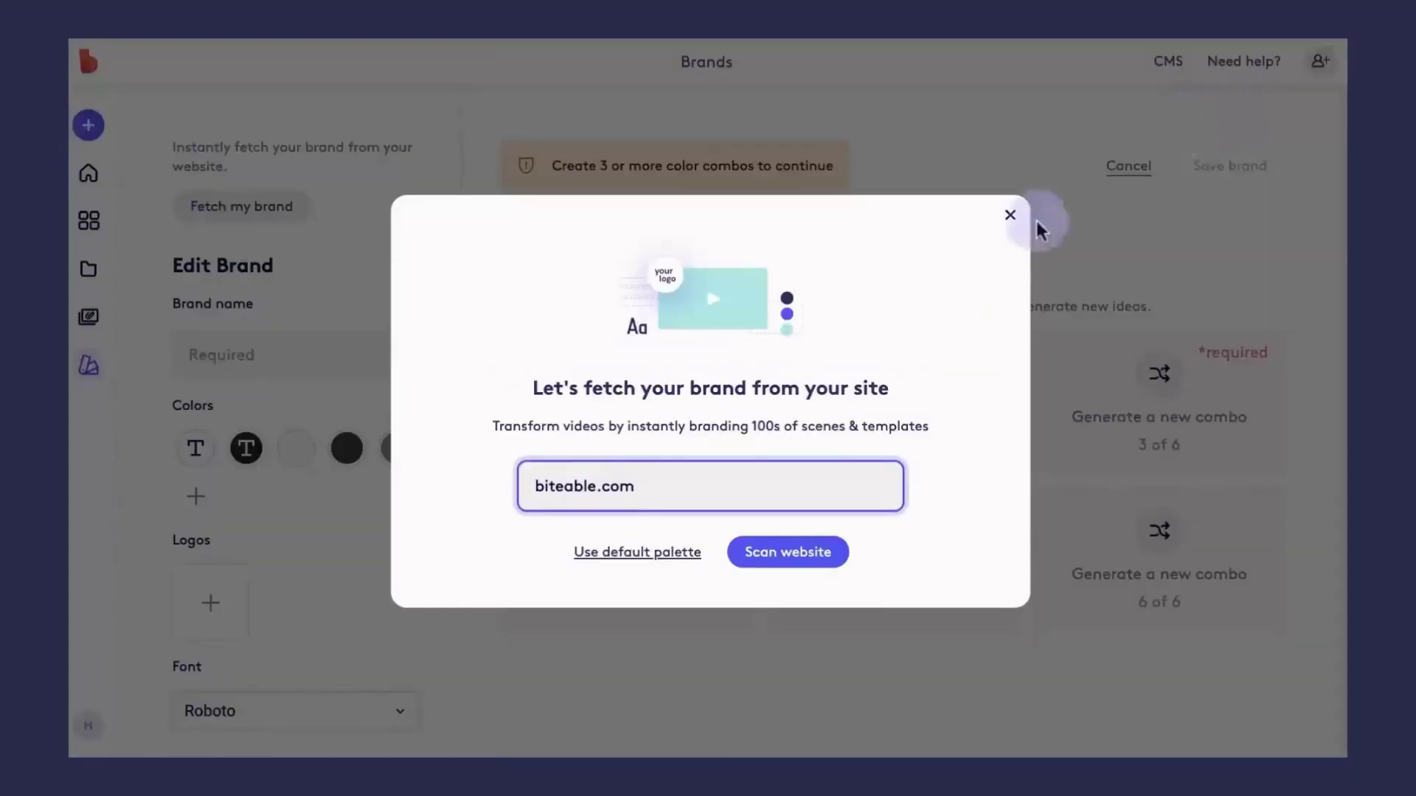
click(786, 551)
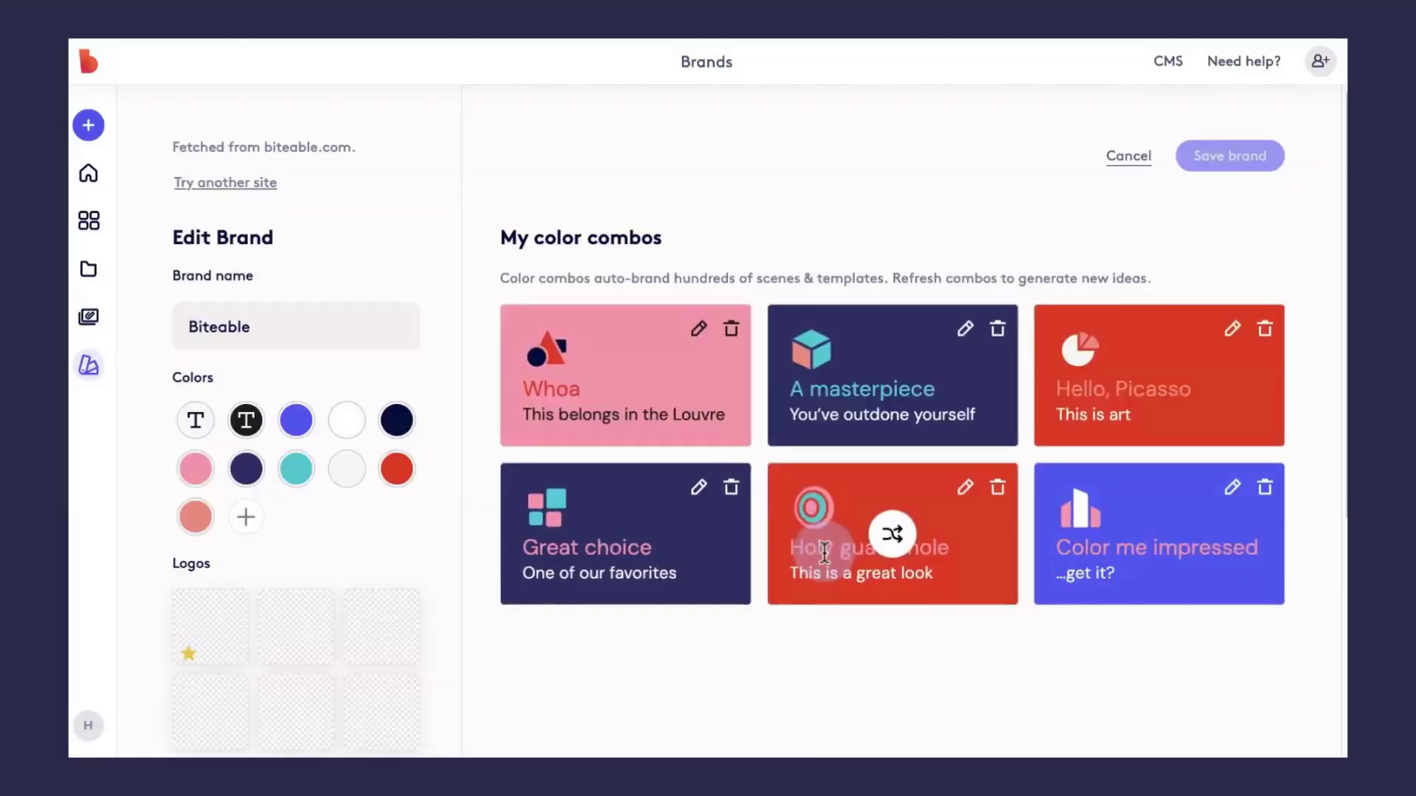
scroll(down, 3)
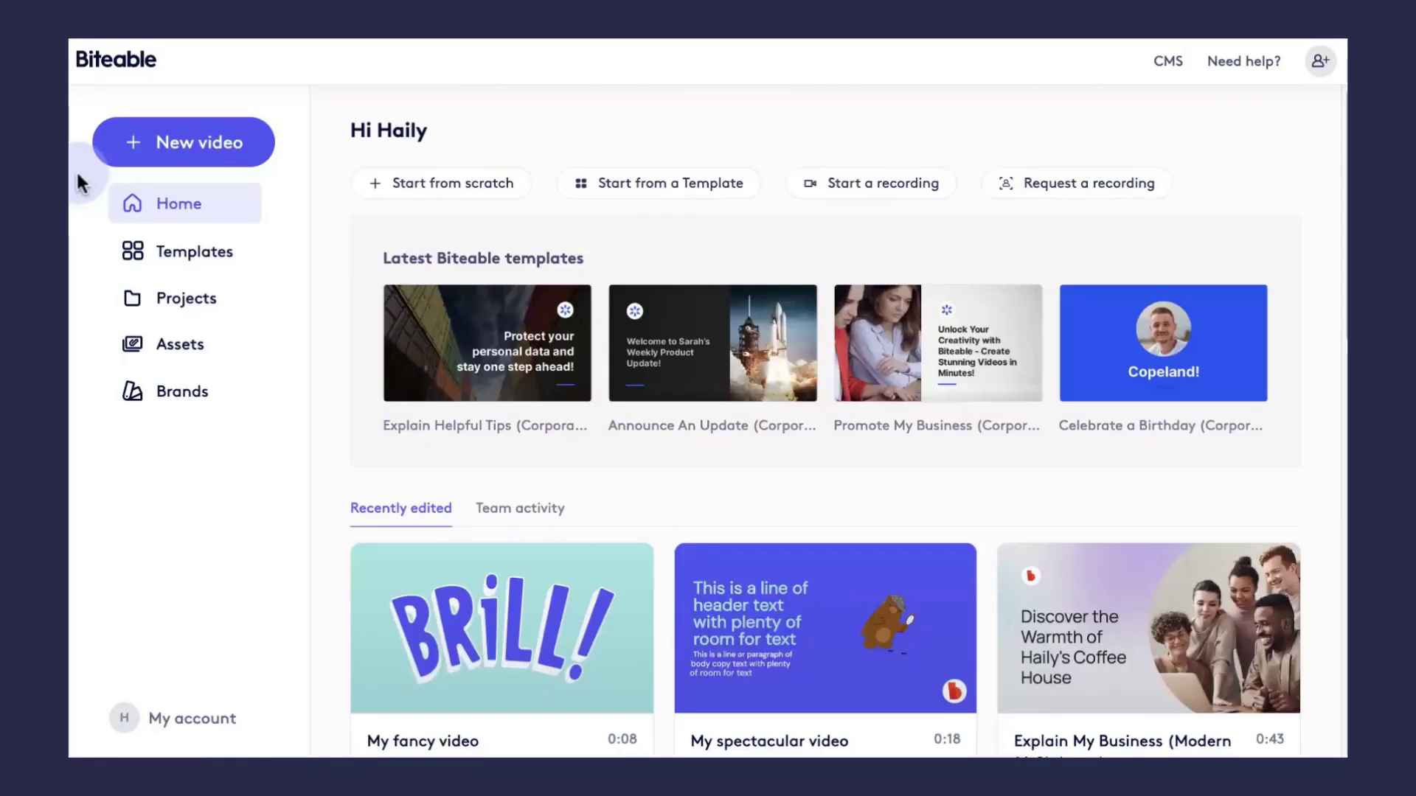
mouse_move(182, 169)
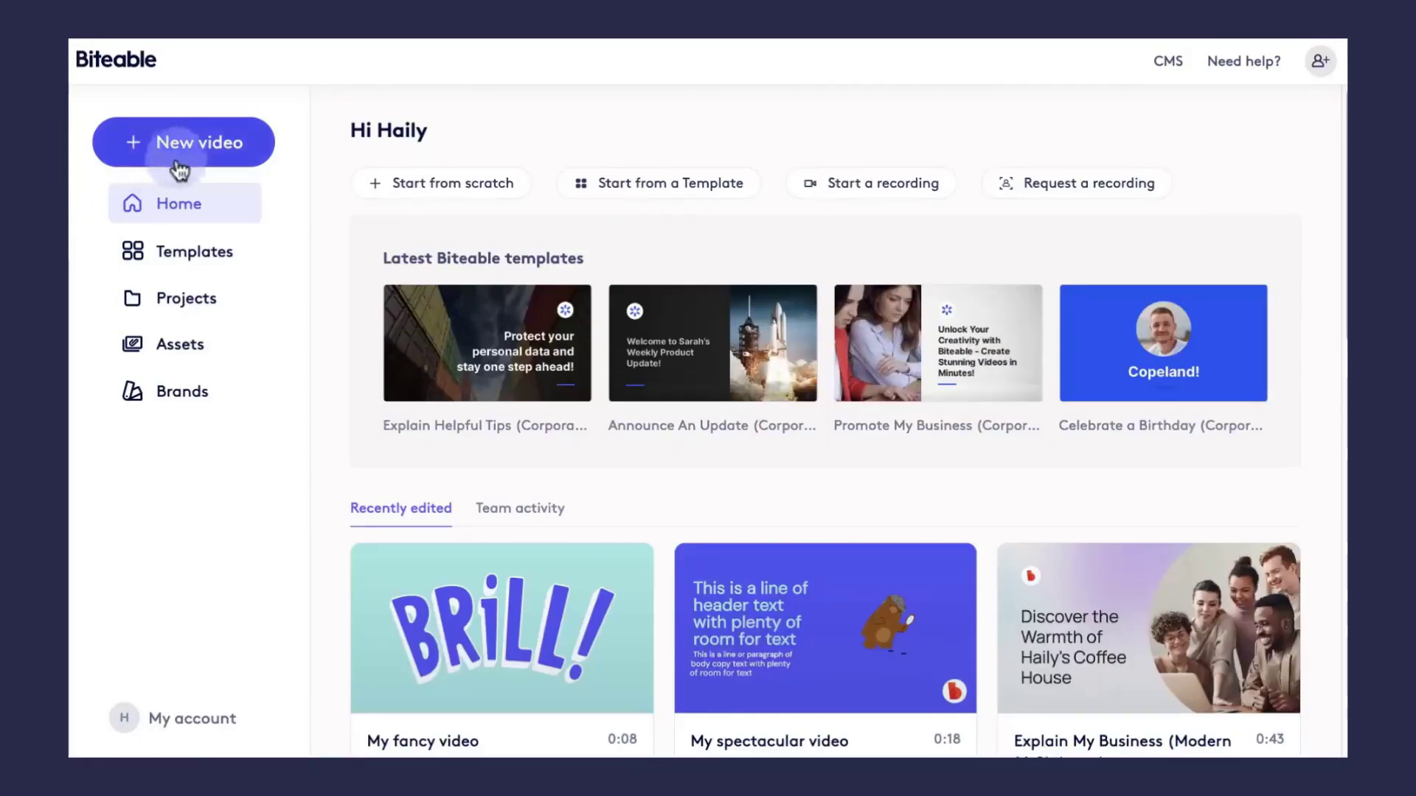
mouse_move(197, 151)
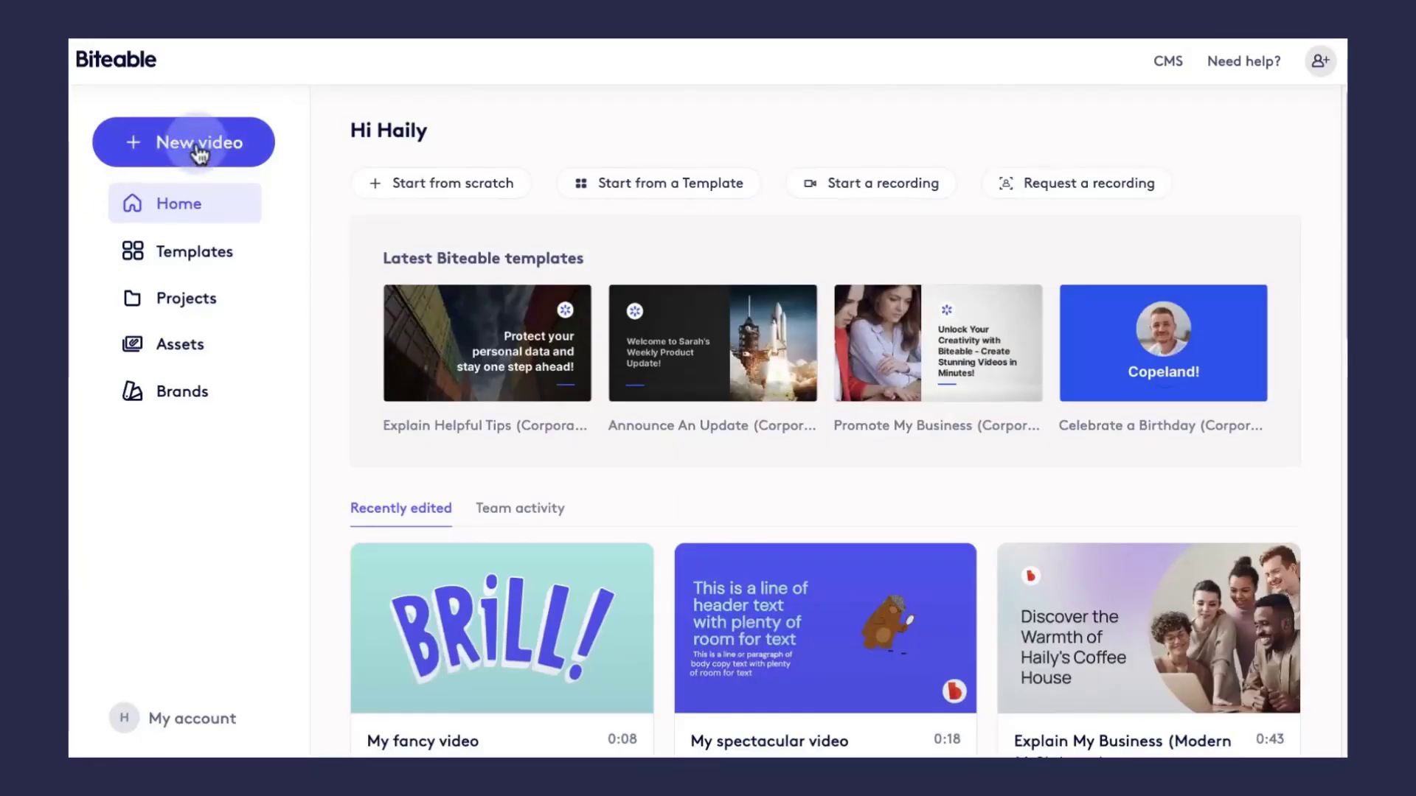
Start a new video from scratch and pick the Biteable Lighthouse brand.
click(184, 142)
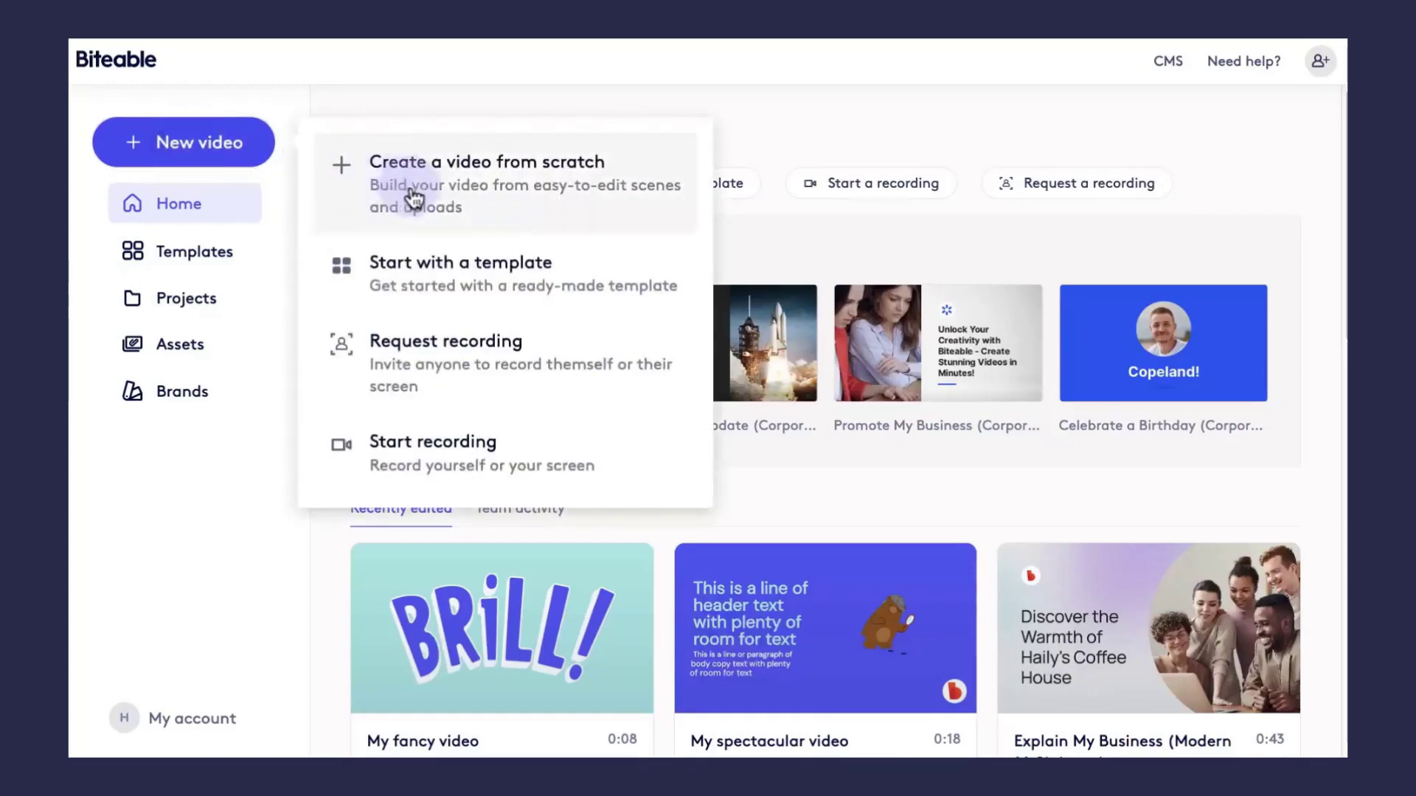
click(485, 162)
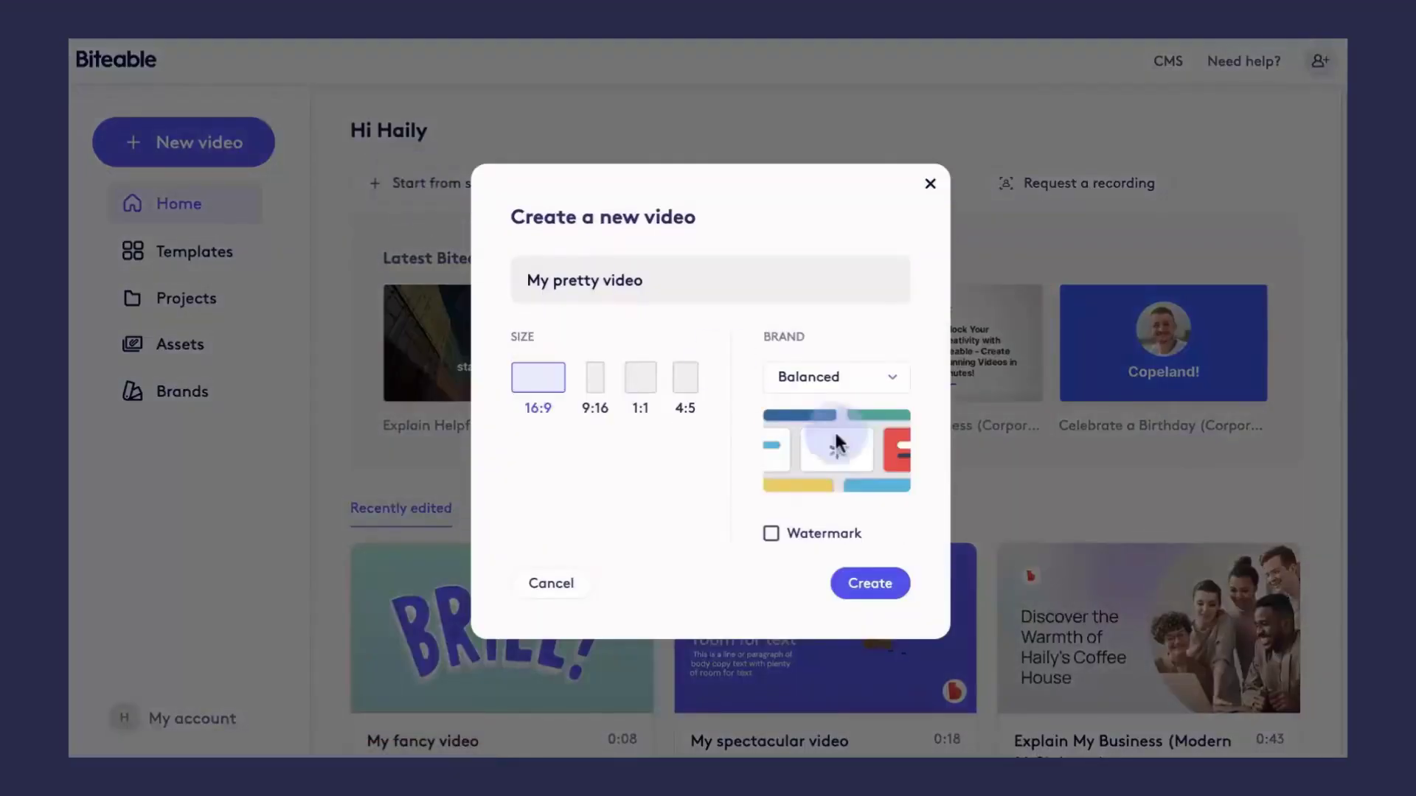
click(833, 377)
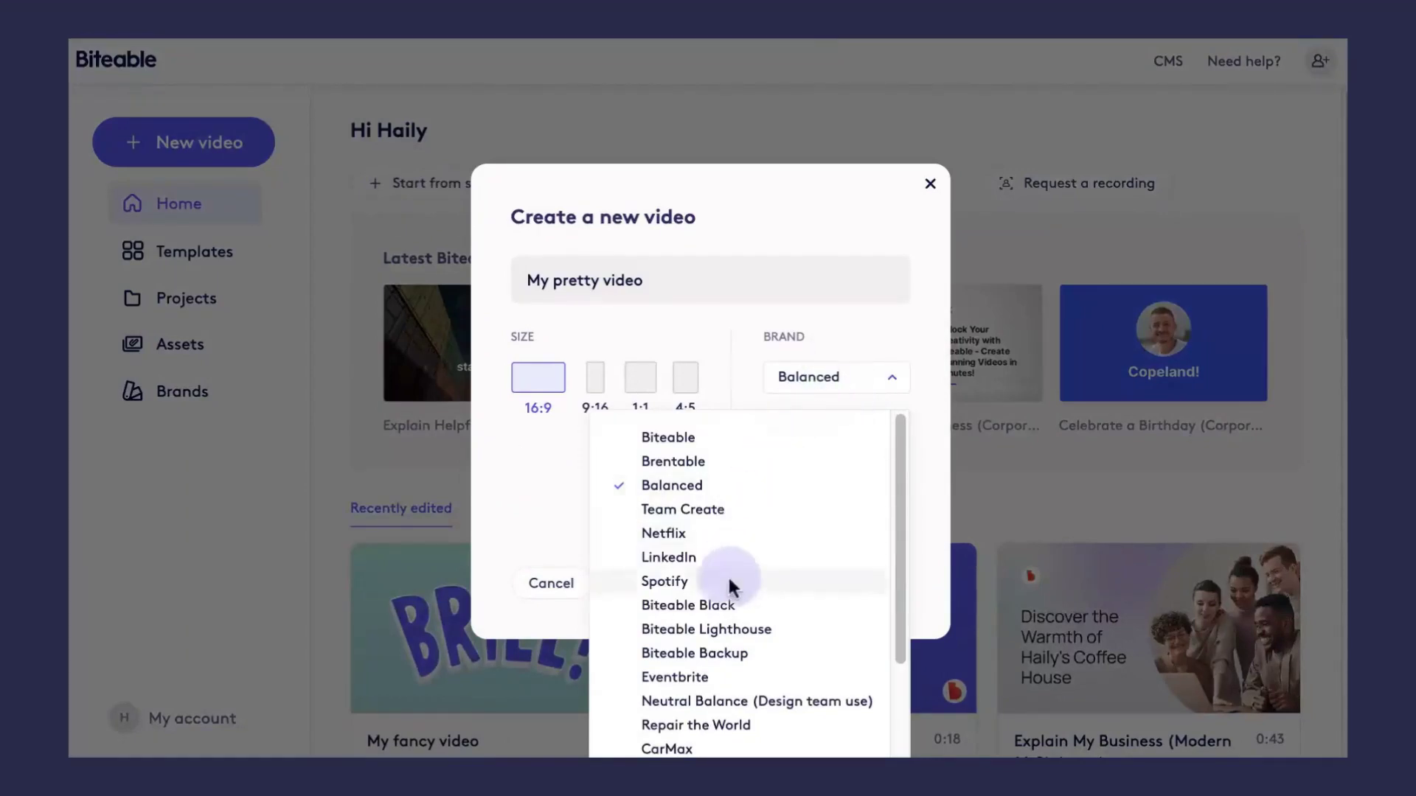
click(707, 629)
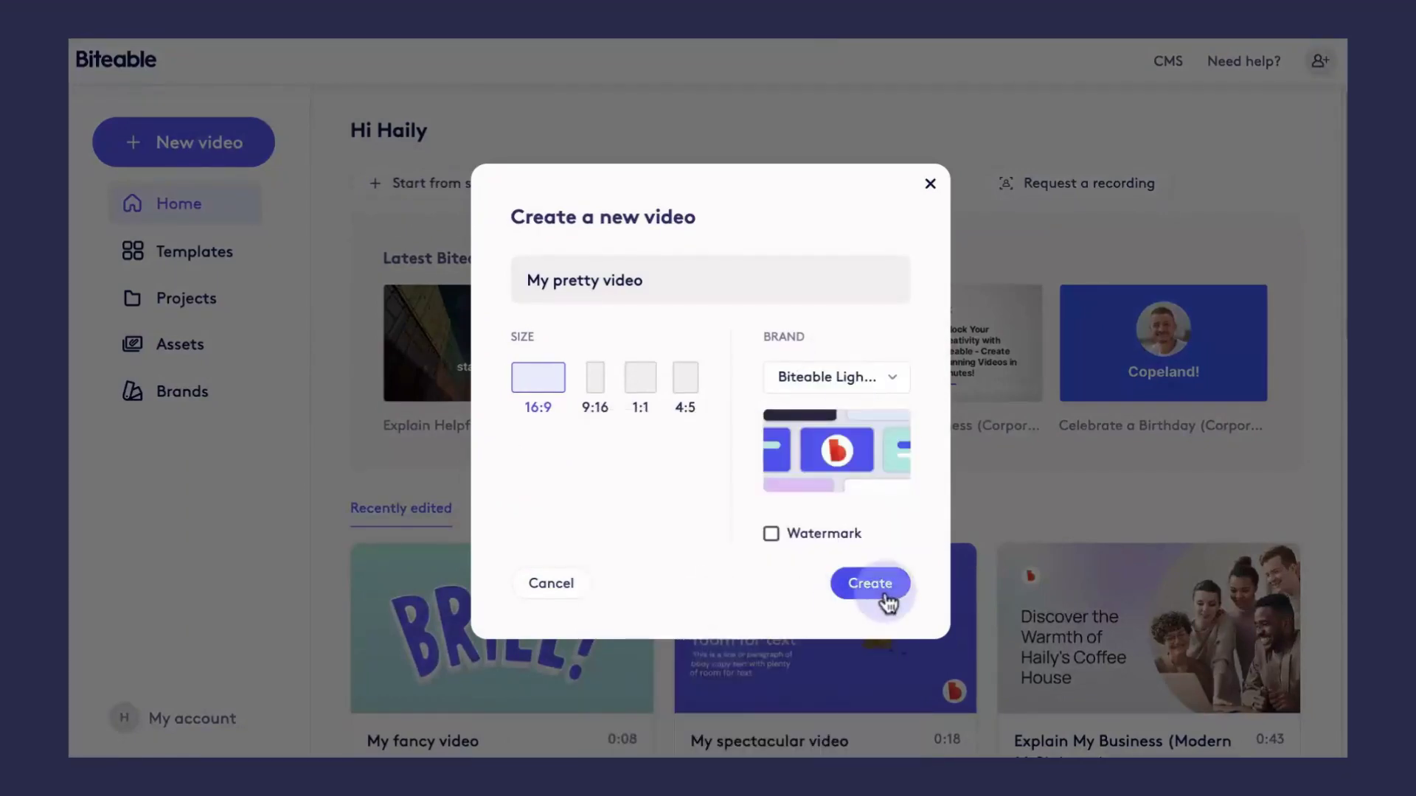
Create the branded video, add the man-on-sofa Workplace character scene, and open it for editing.
click(870, 583)
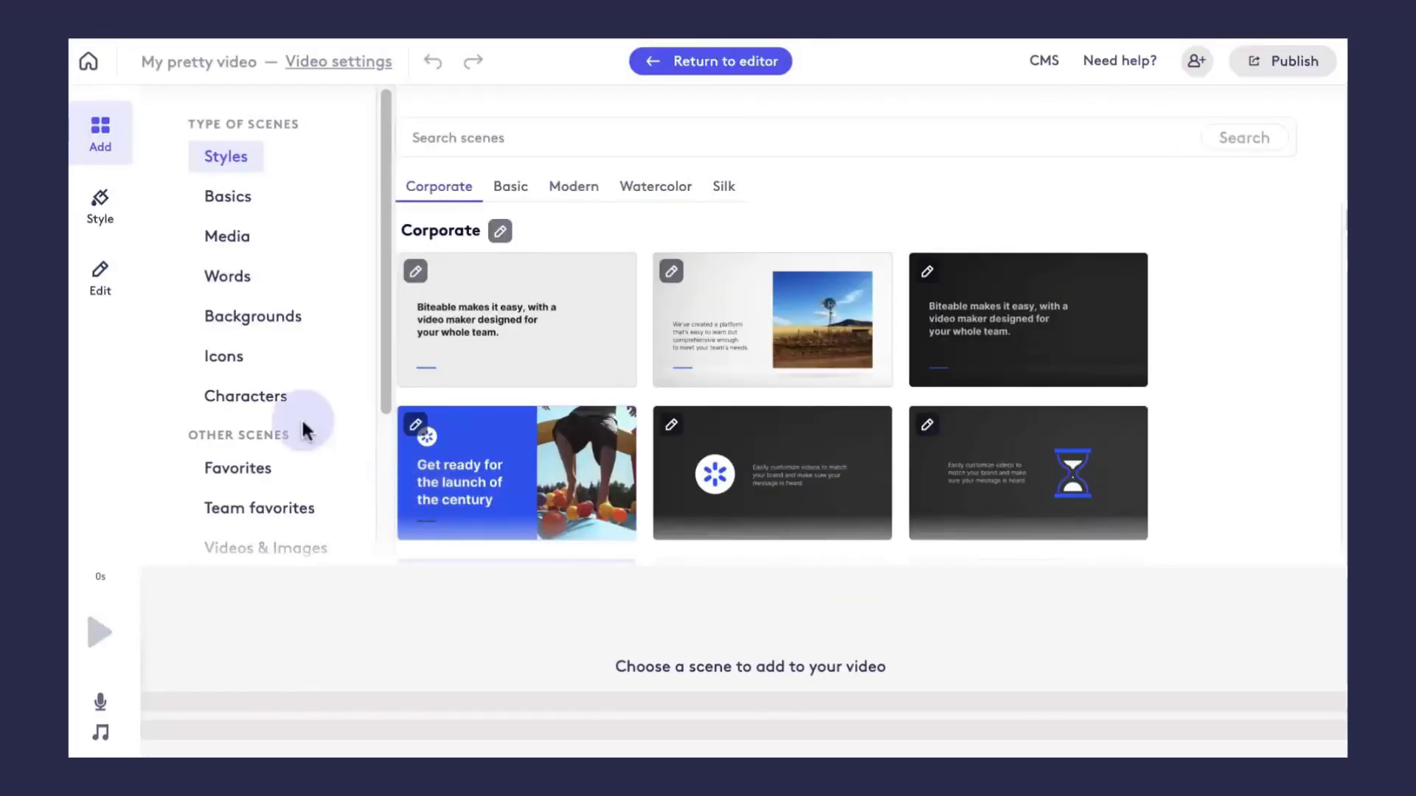
click(245, 395)
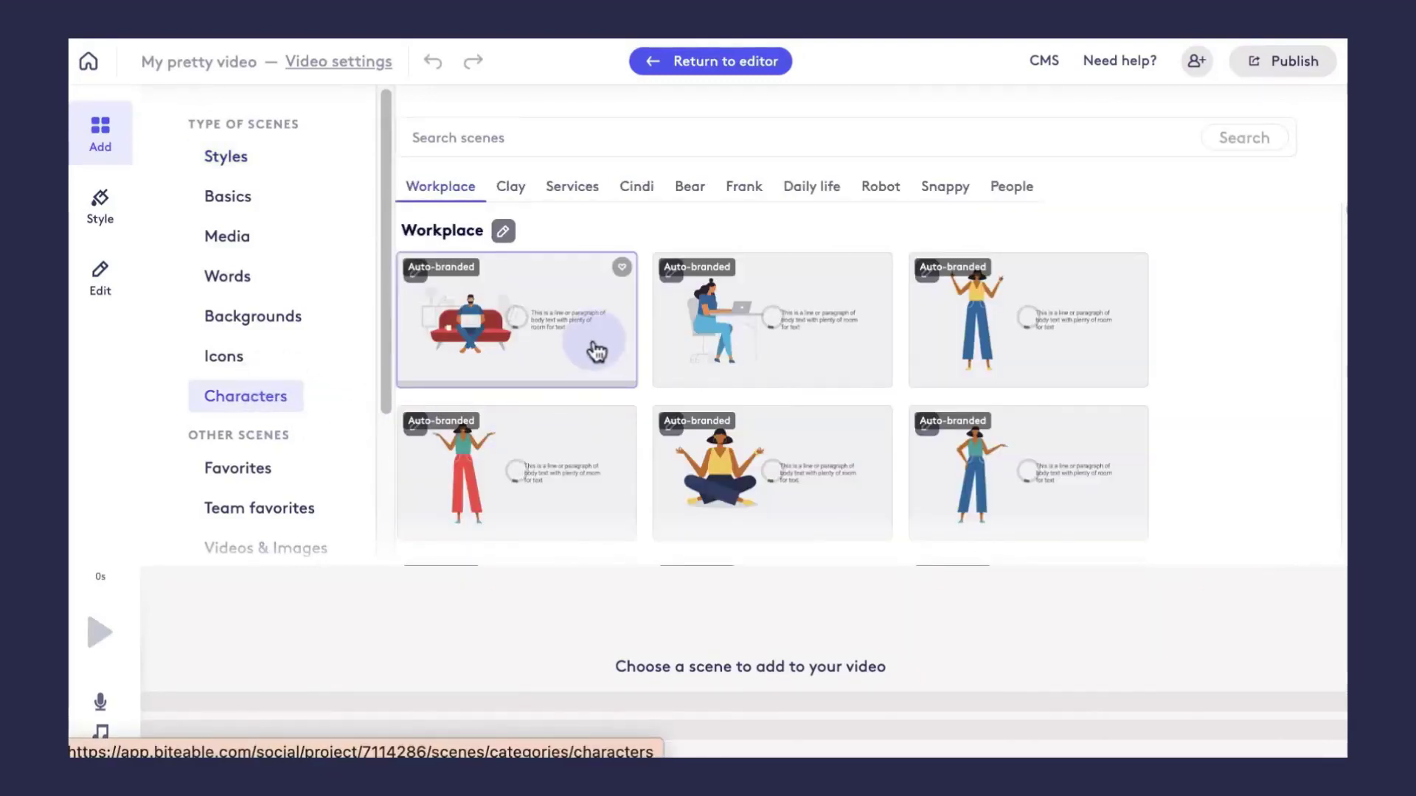
click(516, 319)
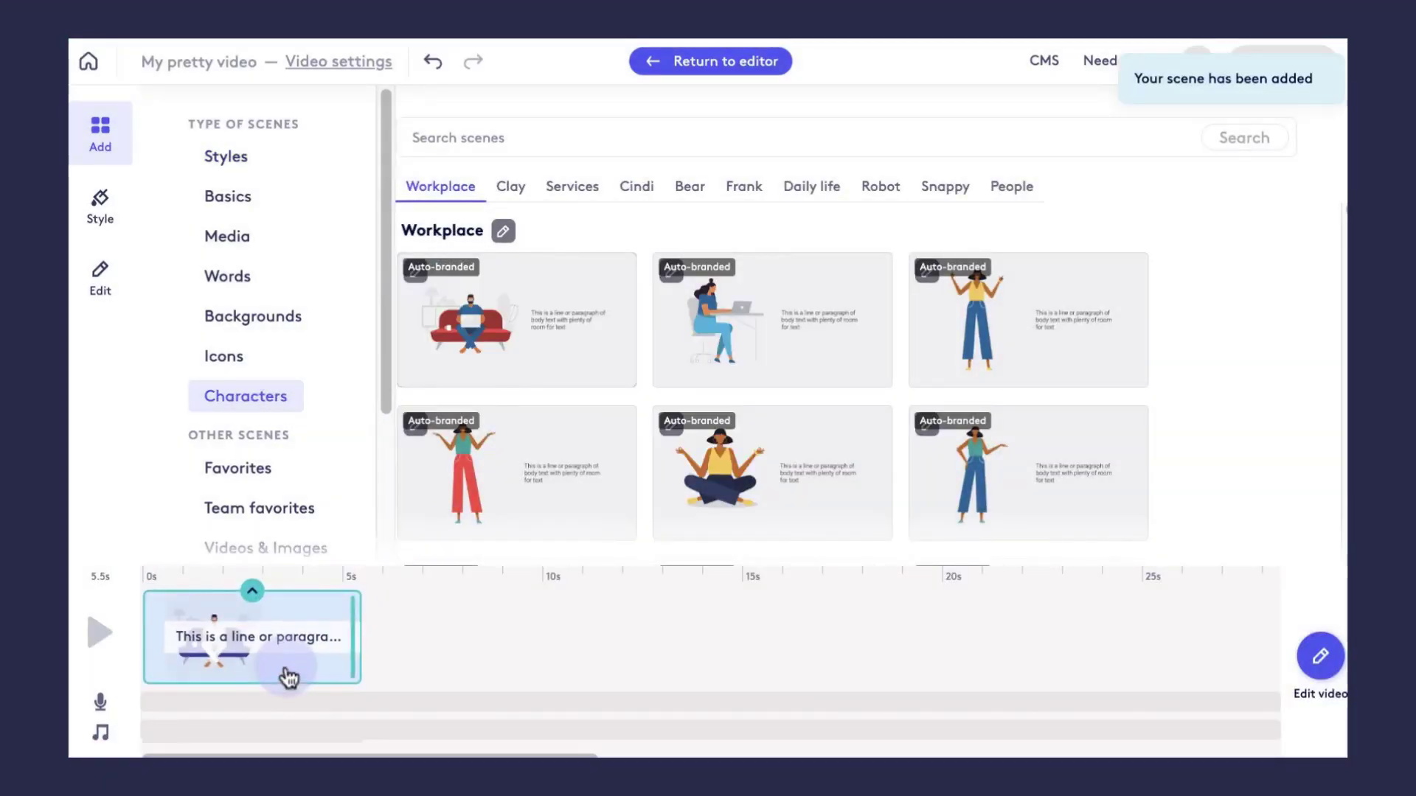
click(709, 60)
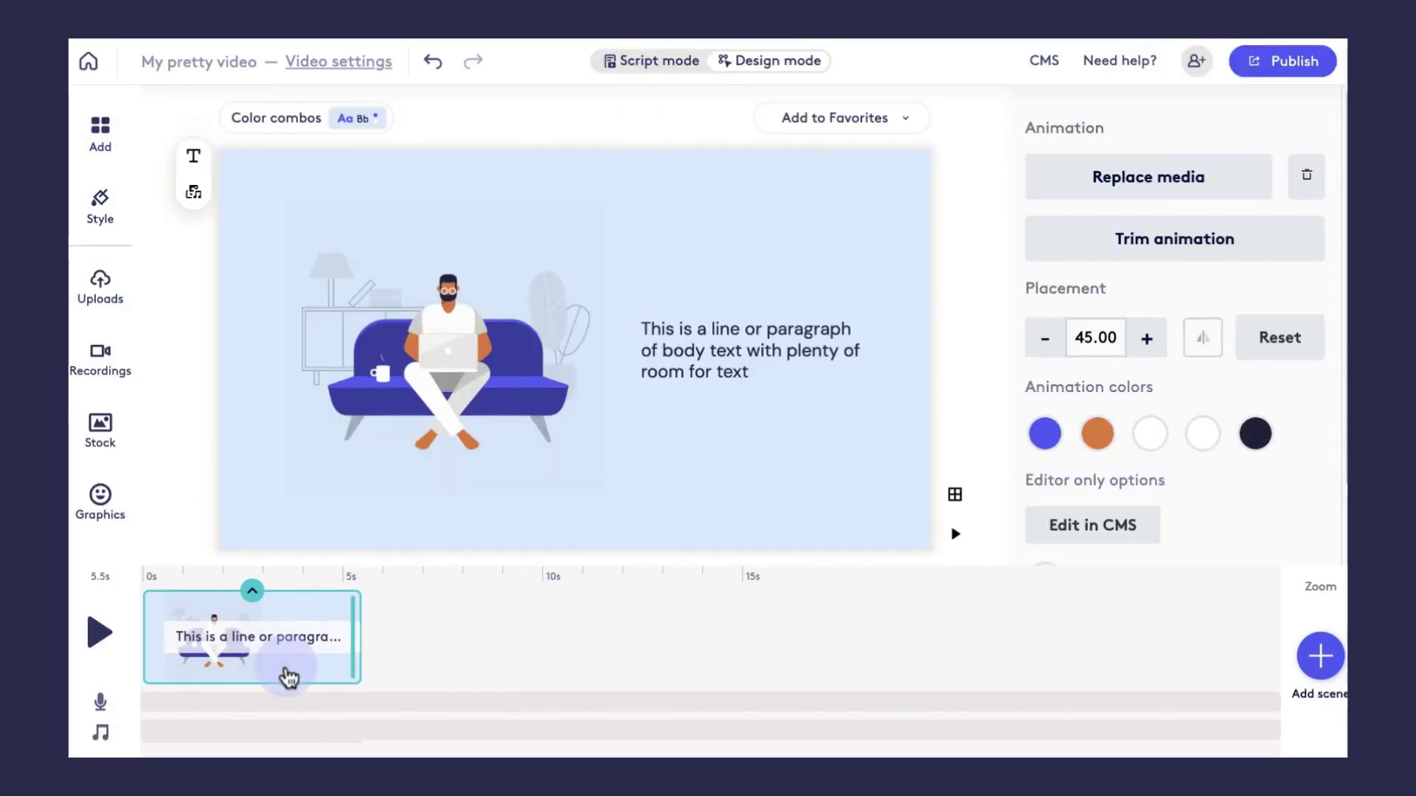